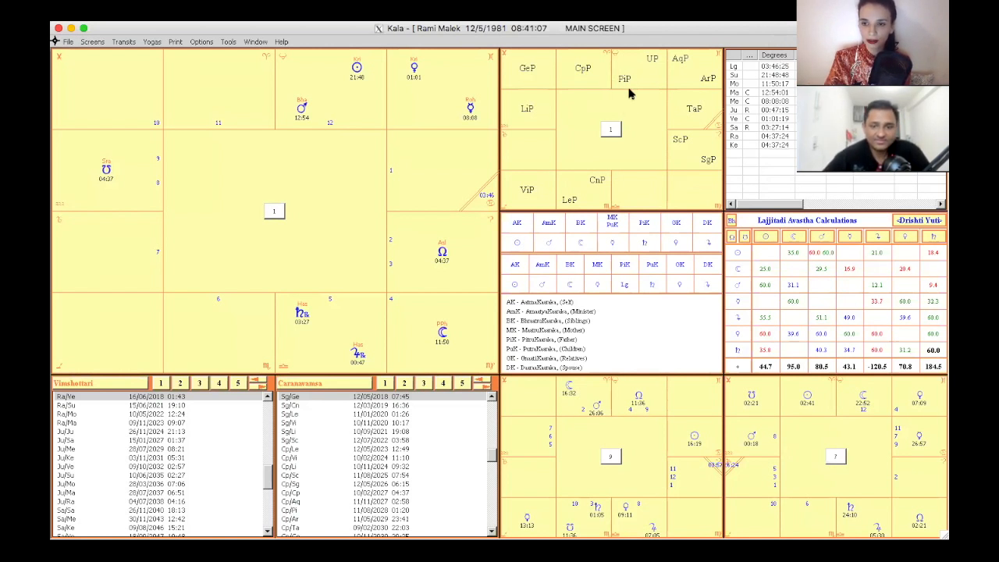
mouse_move(449, 156)
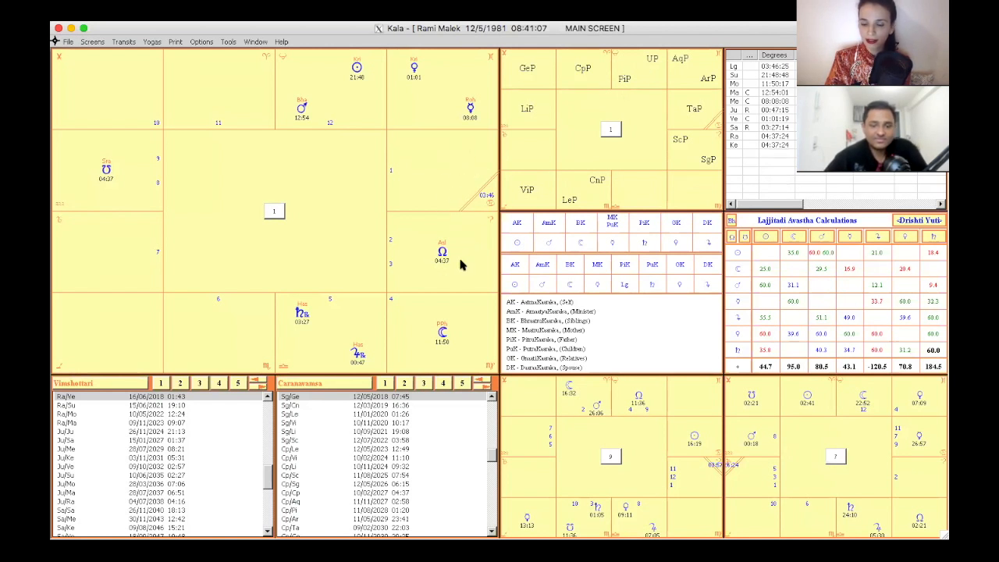
mouse_move(492, 237)
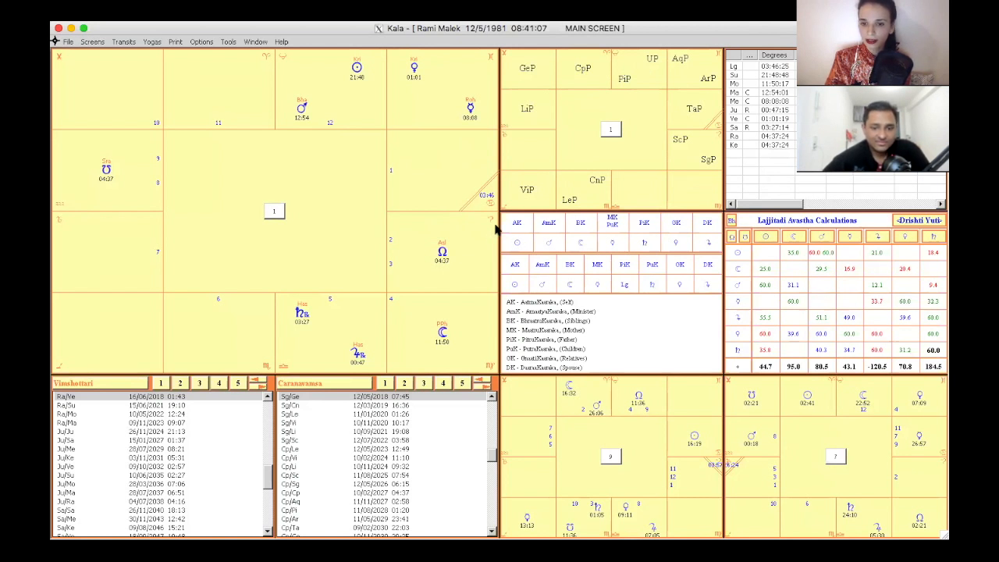
mouse_move(462, 268)
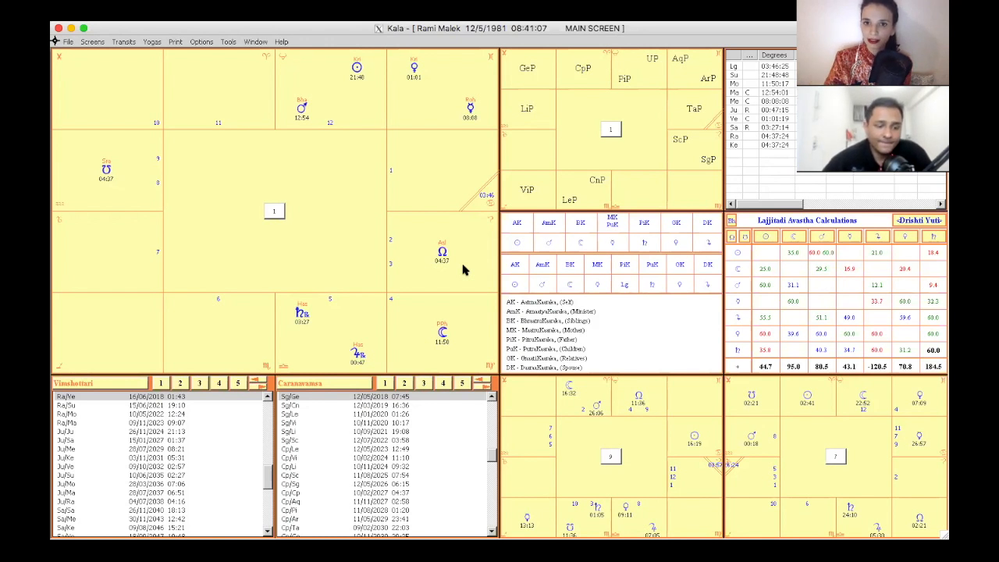
mouse_move(534, 257)
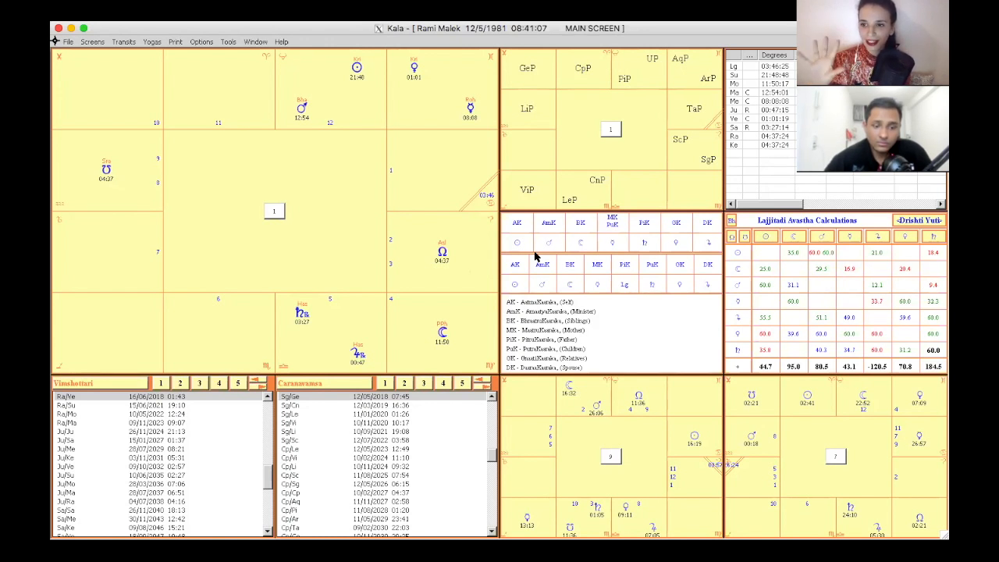
mouse_move(449, 186)
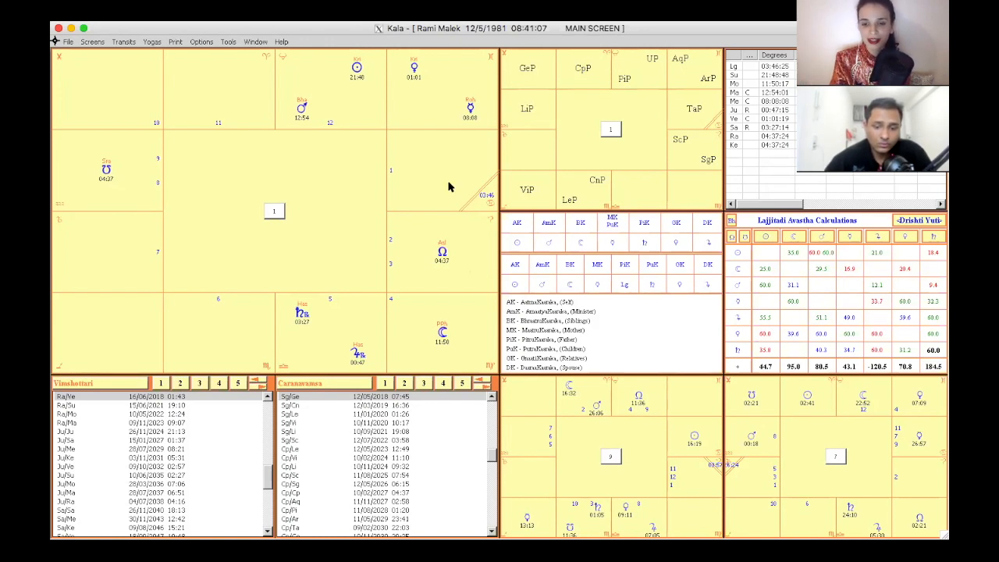
mouse_move(482, 211)
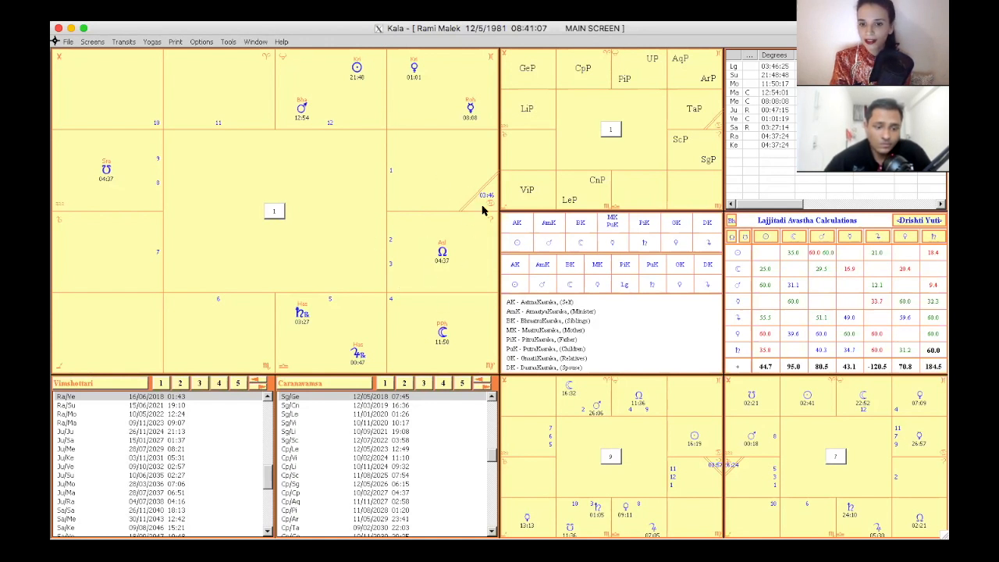
mouse_move(482, 273)
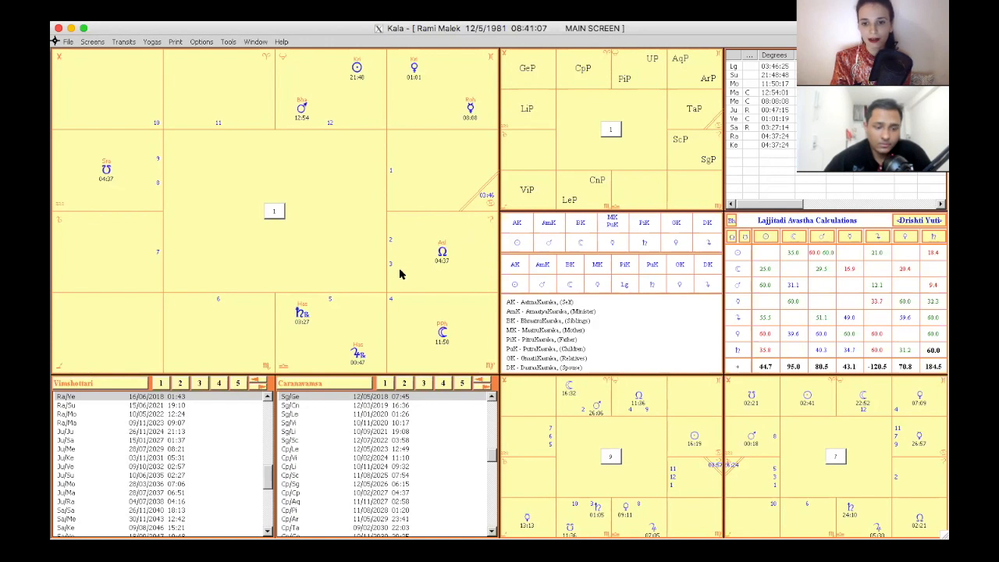
mouse_move(393, 272)
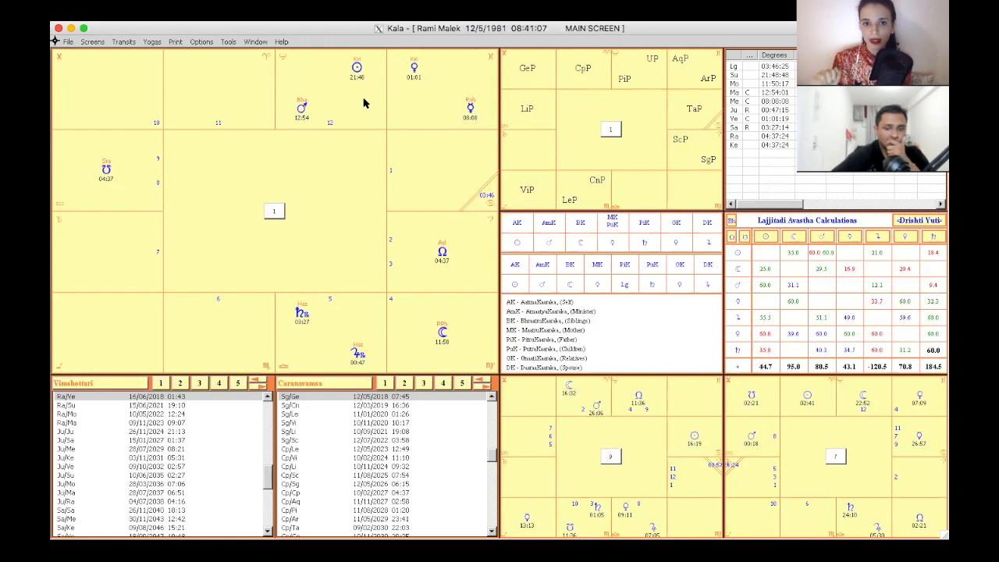
mouse_move(328, 143)
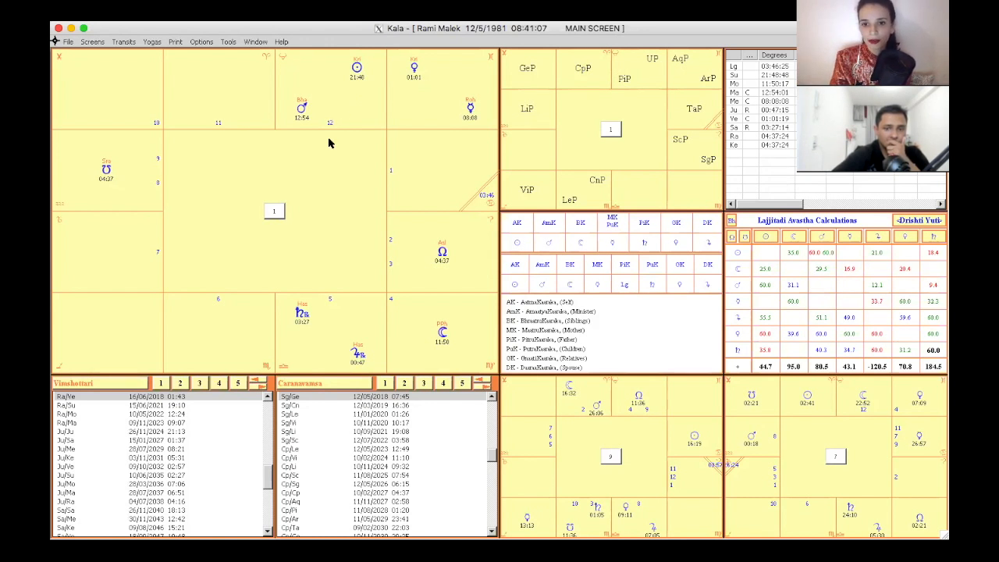
mouse_move(356, 105)
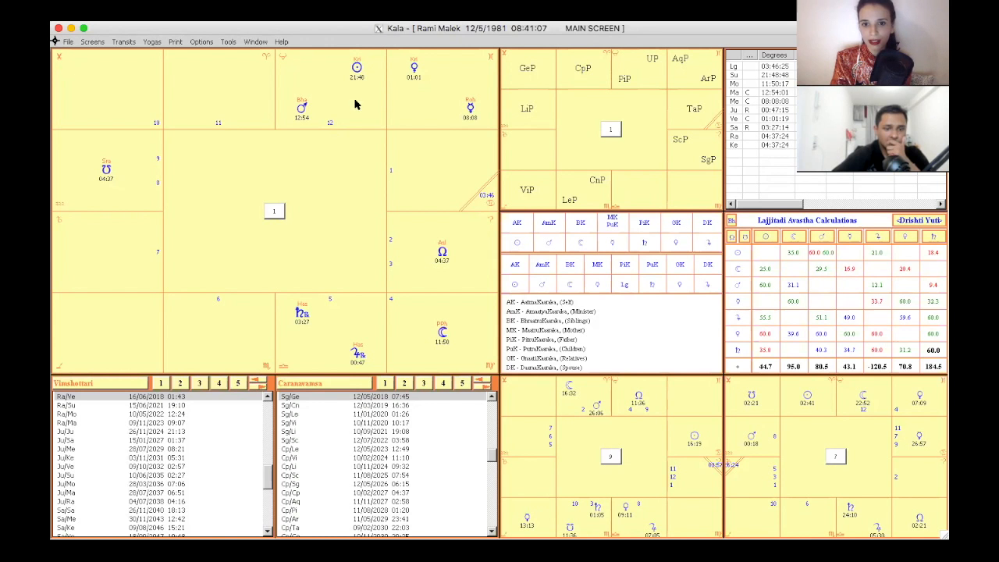
mouse_move(375, 75)
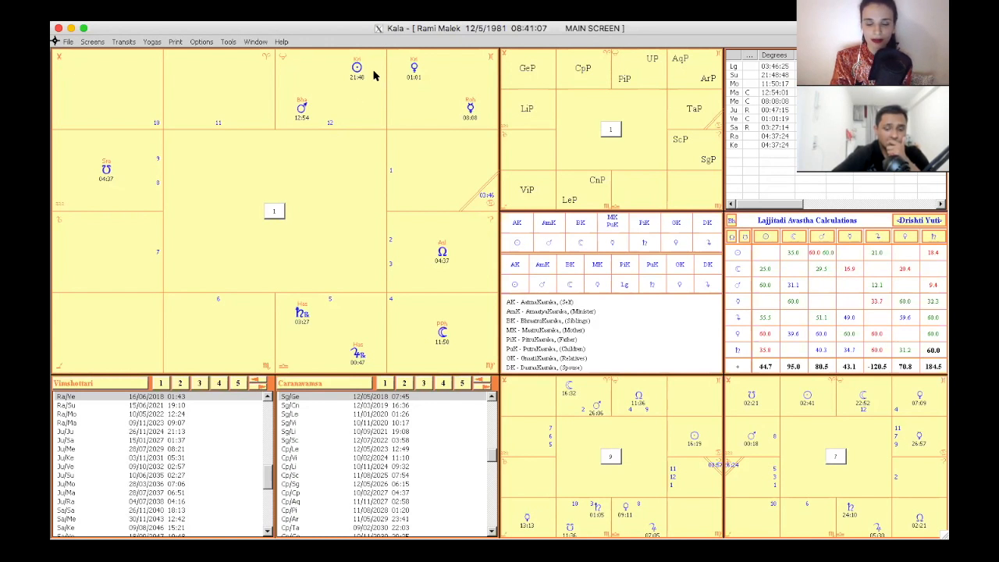
mouse_move(373, 103)
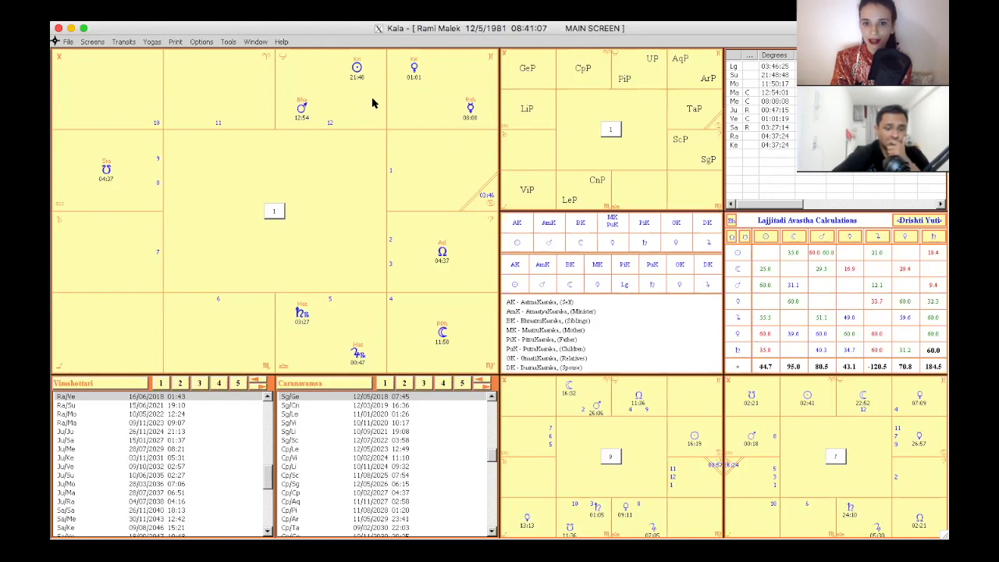
mouse_move(340, 110)
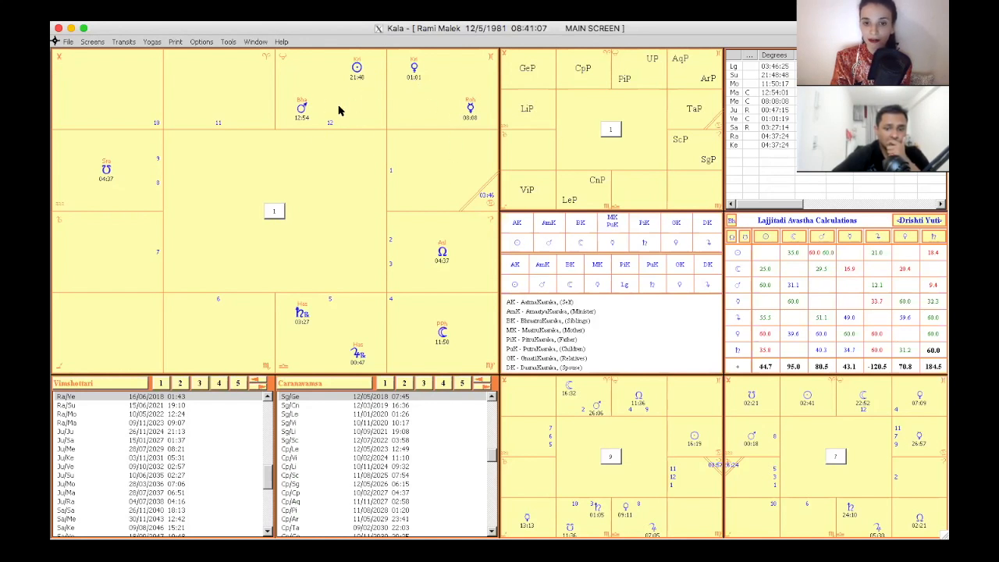
mouse_move(315, 148)
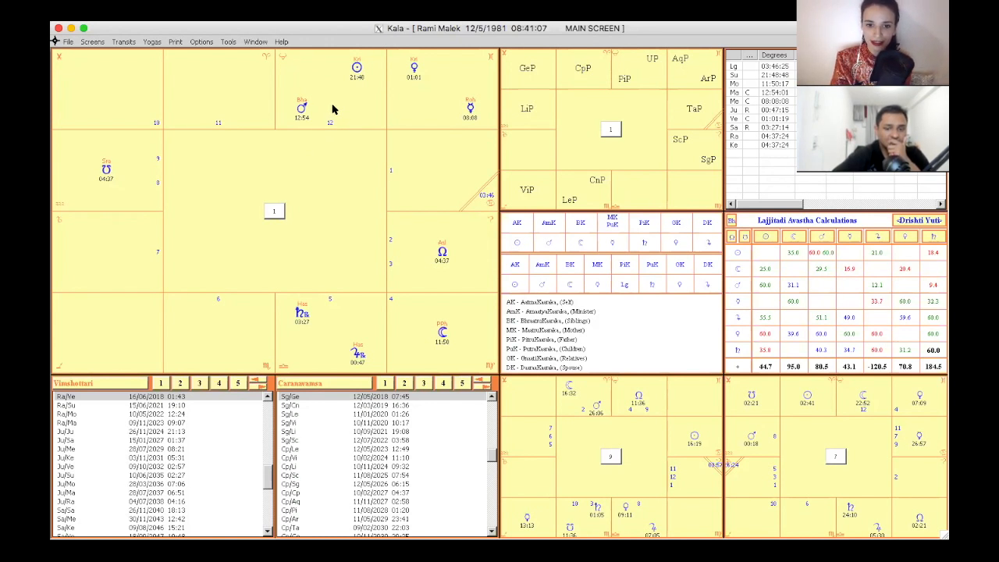
mouse_move(444, 334)
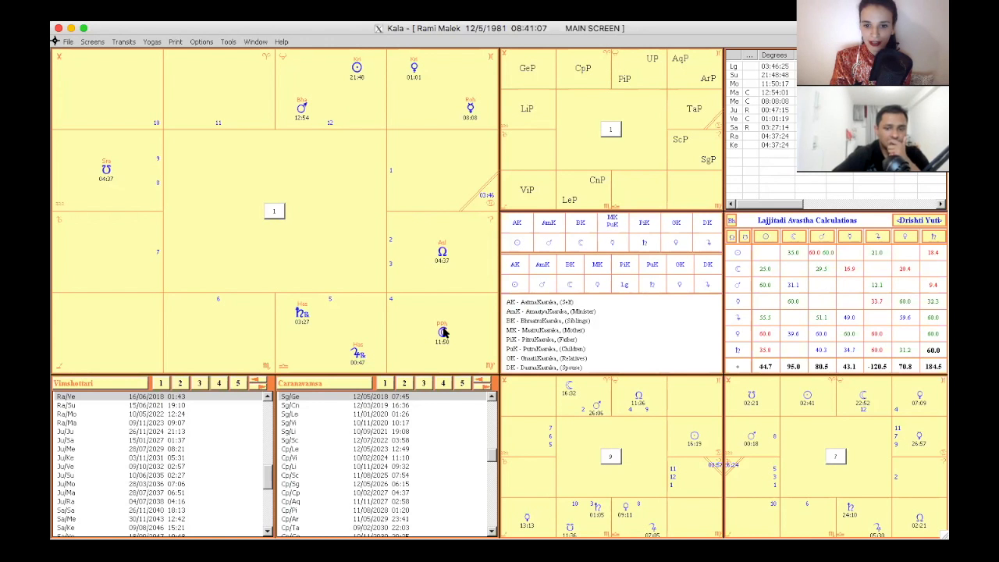
mouse_move(412, 328)
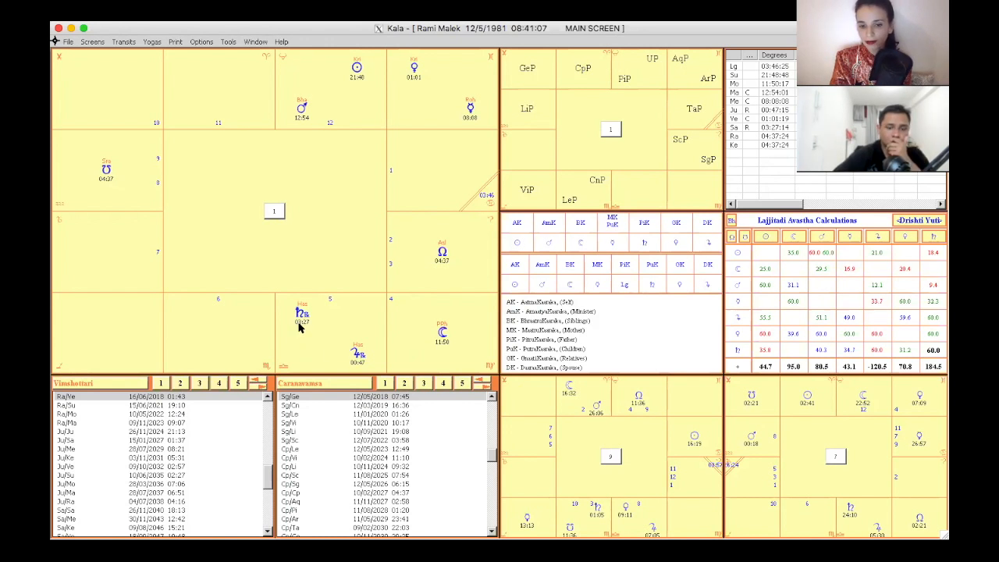
mouse_move(331, 373)
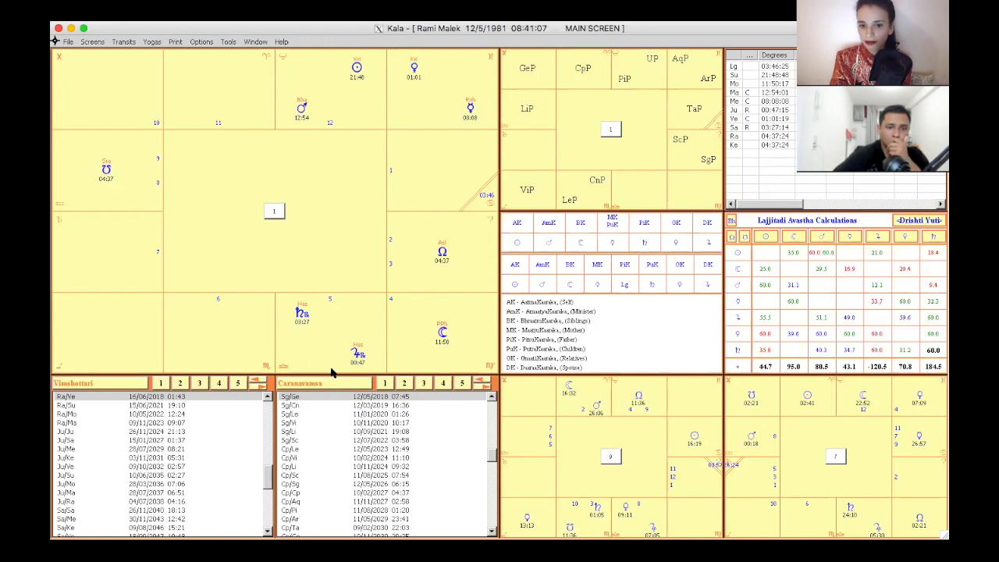
mouse_move(353, 381)
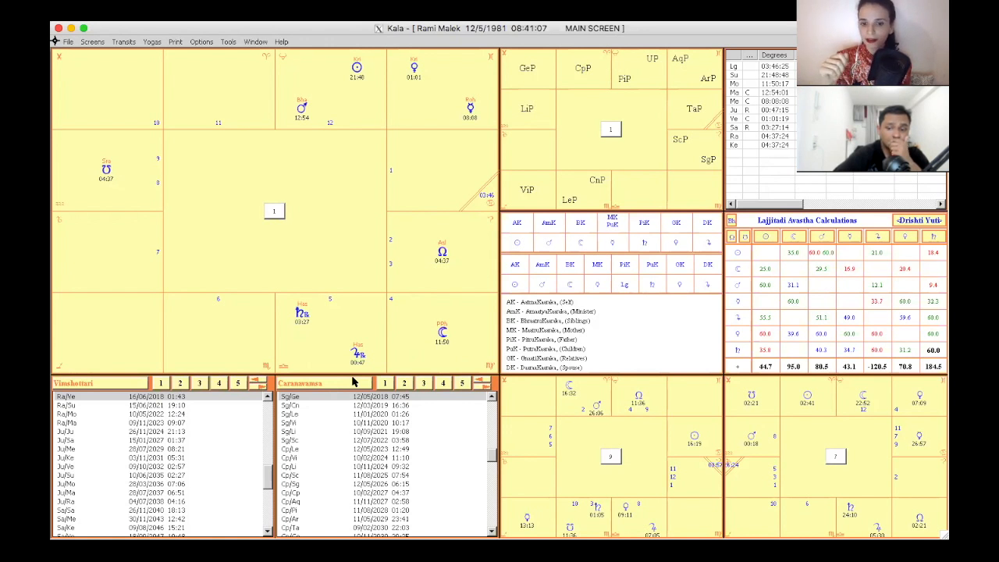
mouse_move(320, 383)
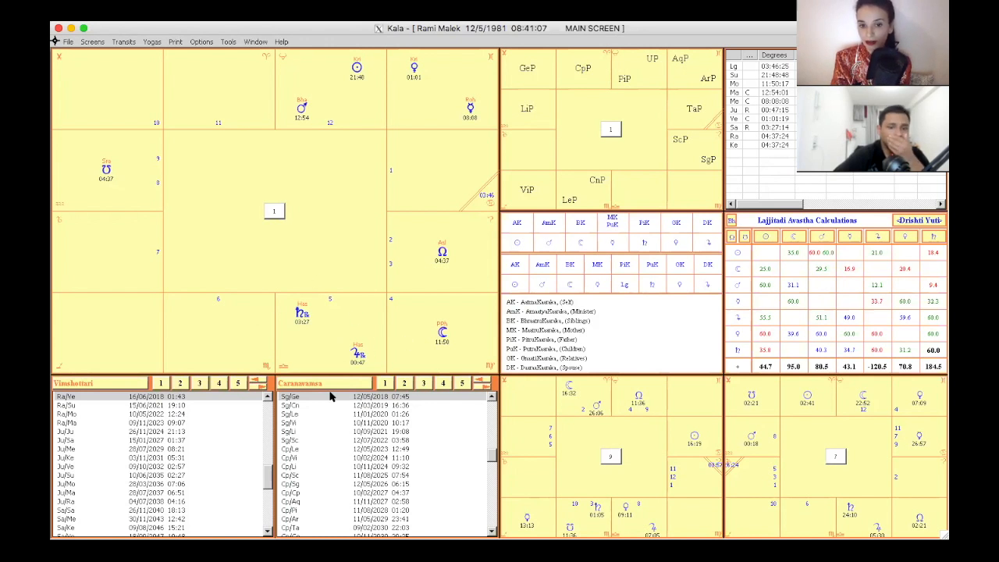
mouse_move(365, 362)
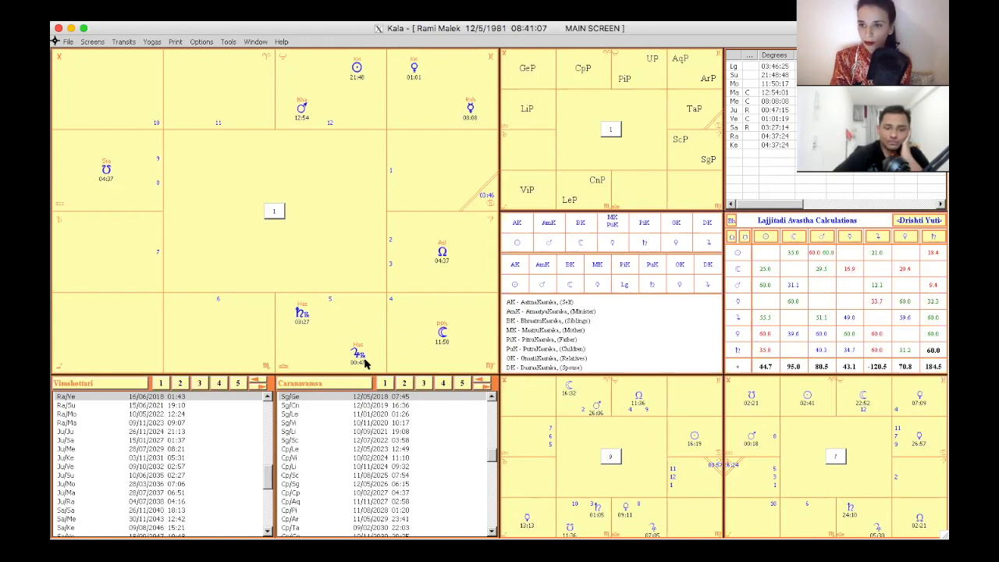
mouse_move(295, 322)
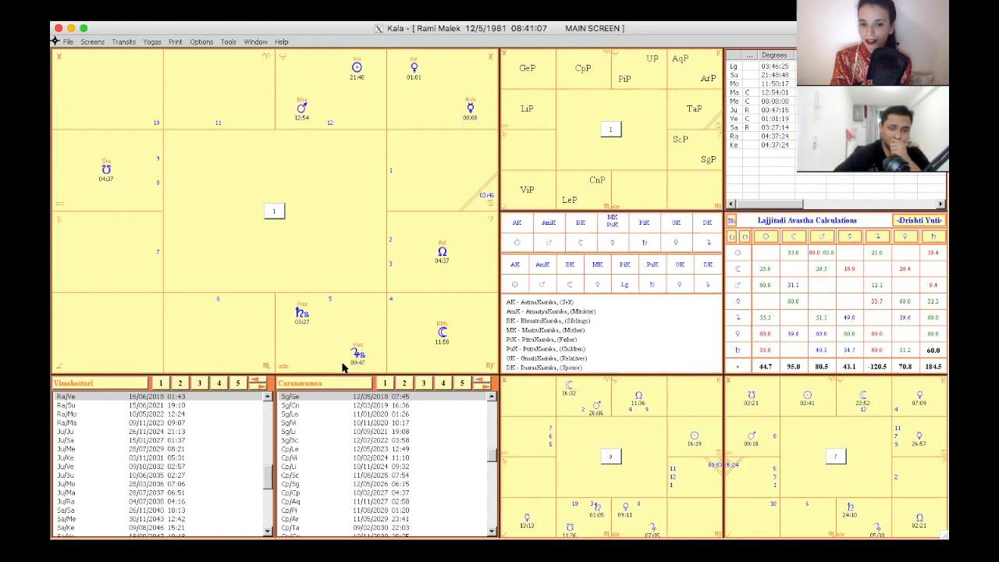
mouse_move(328, 343)
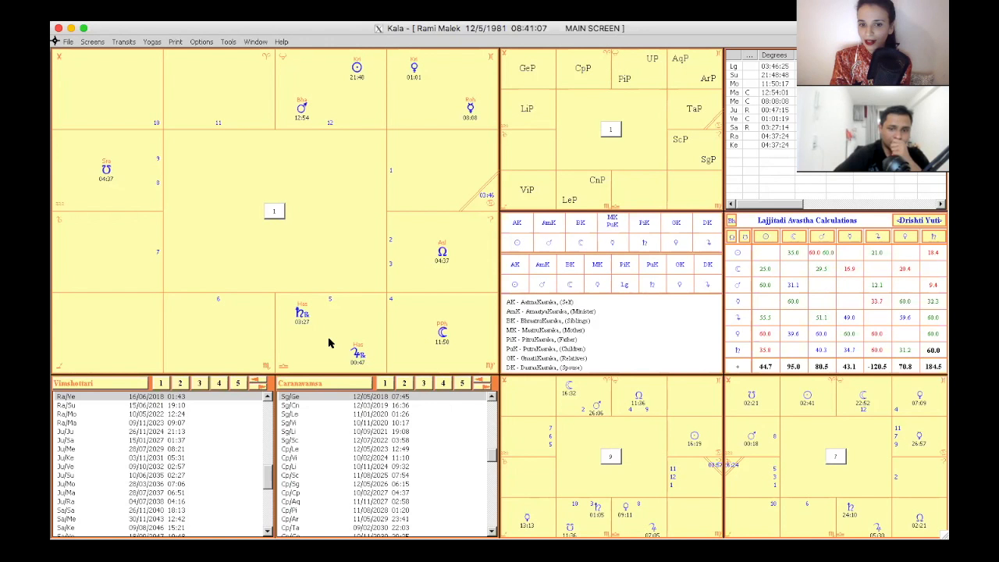
mouse_move(366, 334)
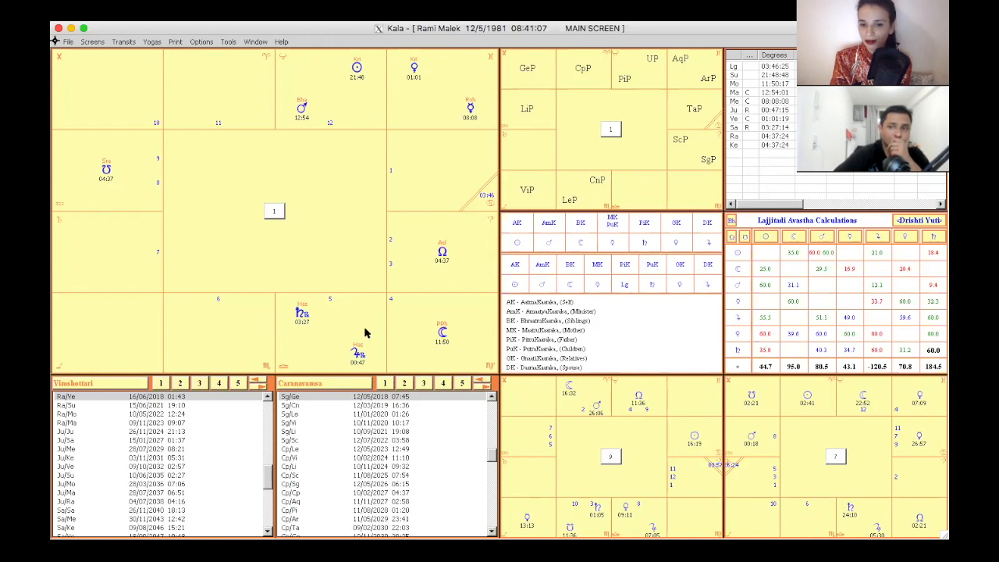
mouse_move(355, 371)
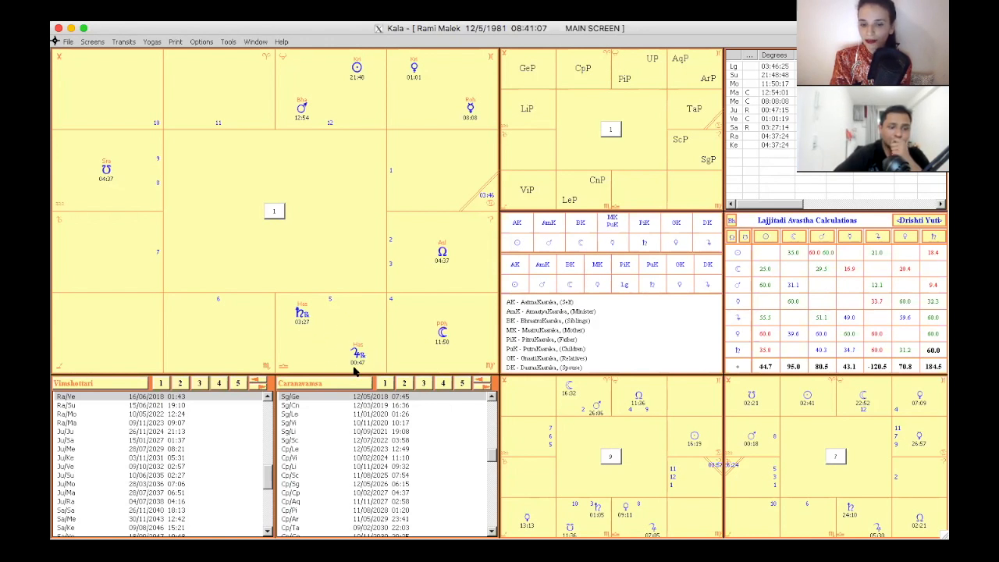
mouse_move(358, 367)
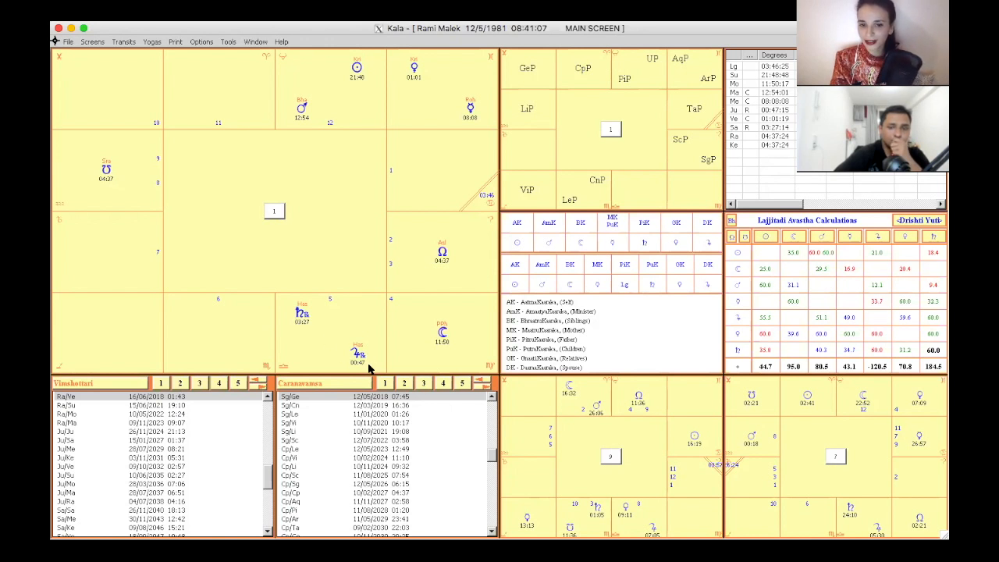
mouse_move(323, 320)
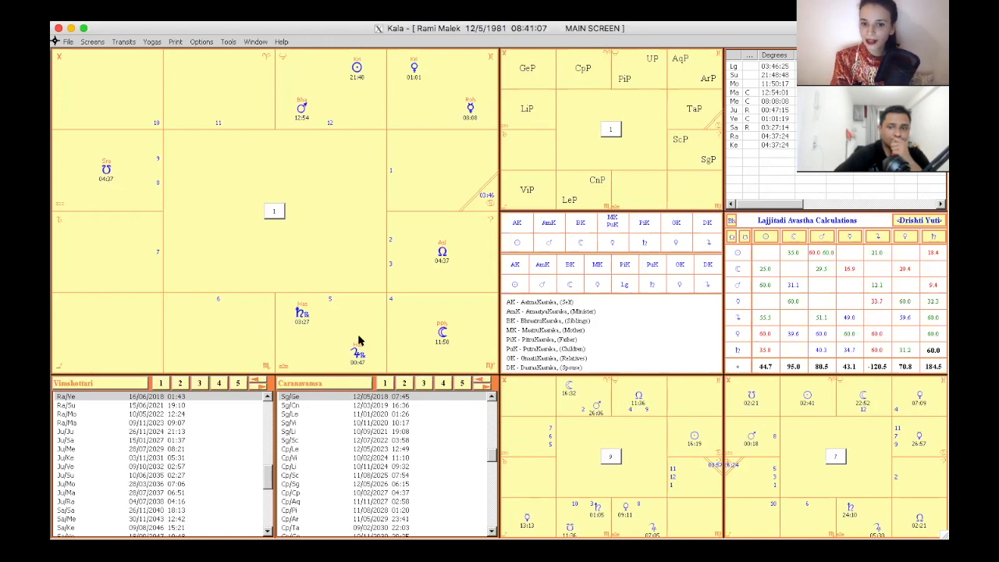
mouse_move(358, 359)
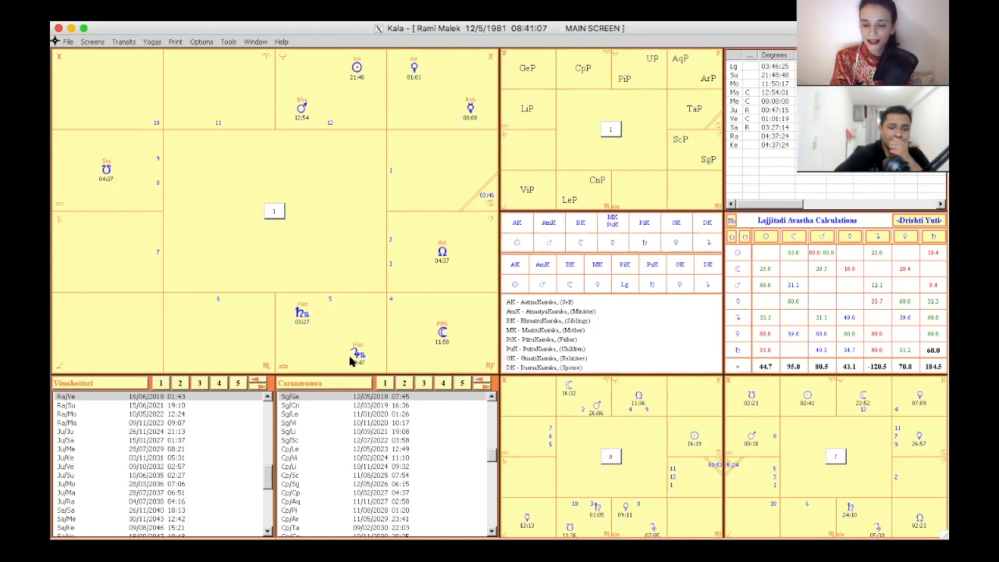
mouse_move(287, 311)
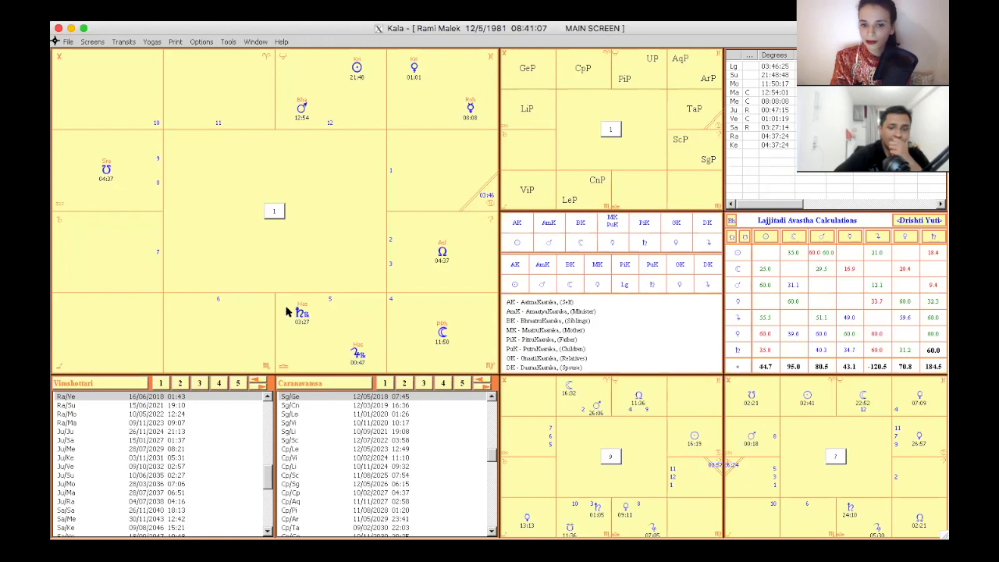
mouse_move(271, 353)
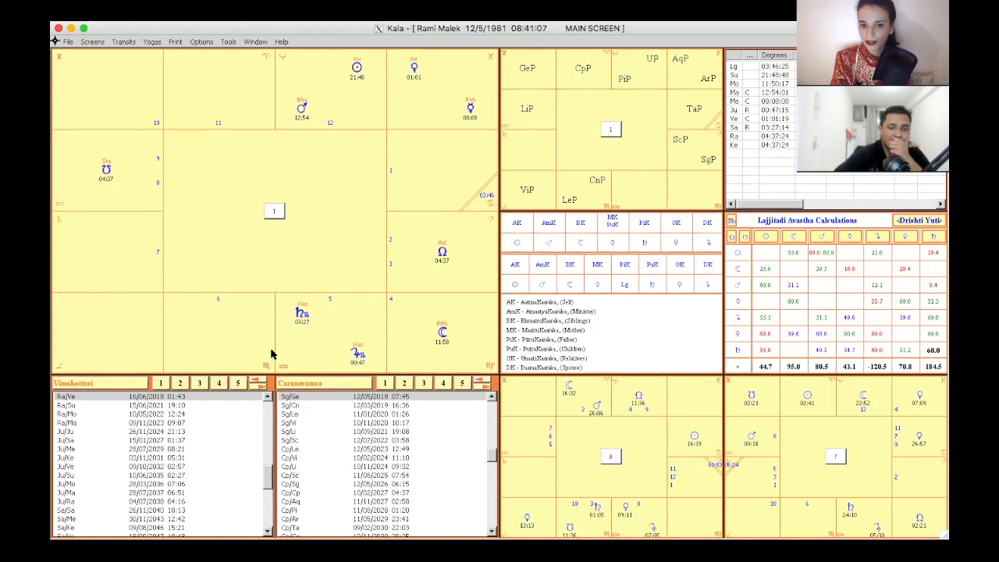
mouse_move(304, 369)
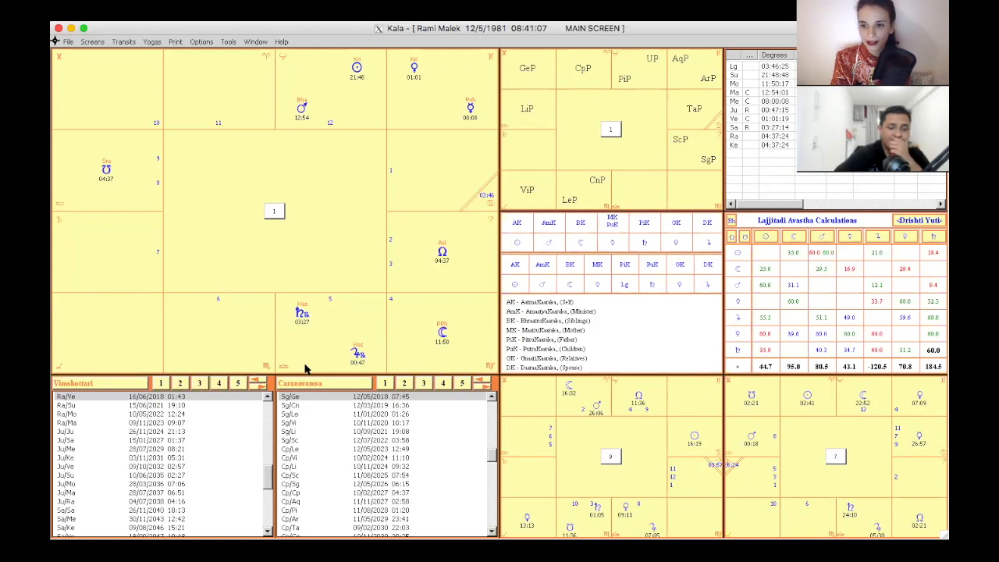
mouse_move(352, 345)
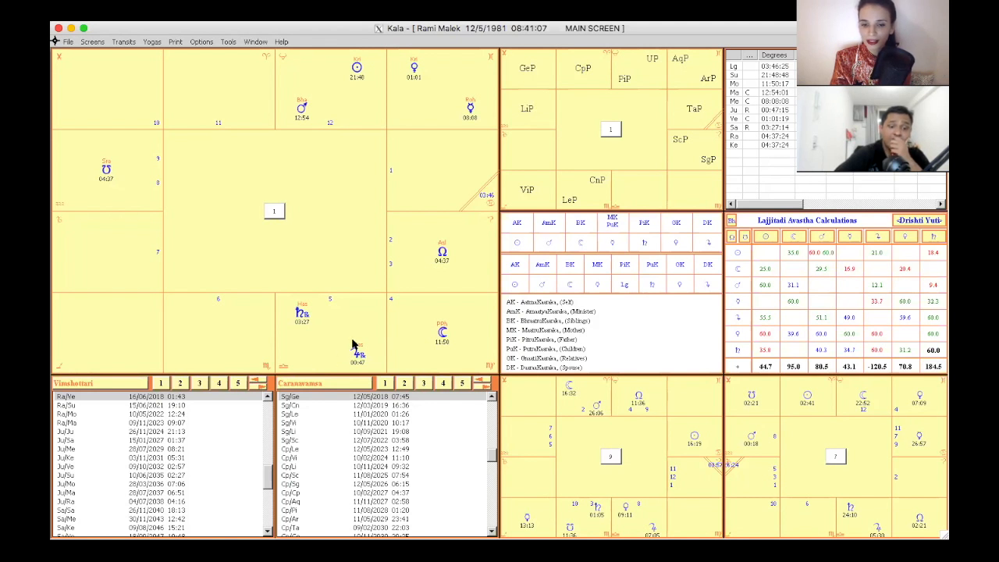
mouse_move(375, 359)
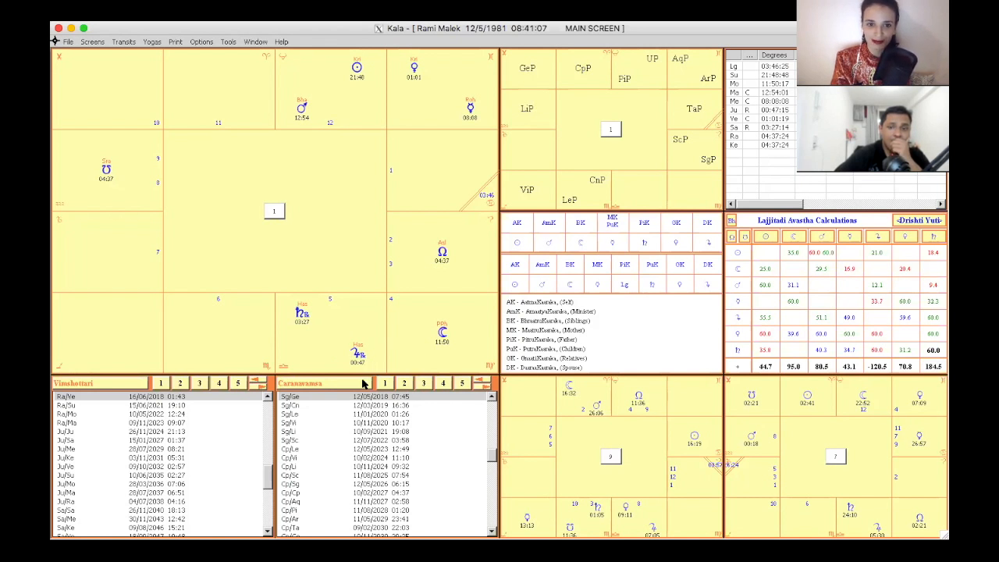
mouse_move(154, 152)
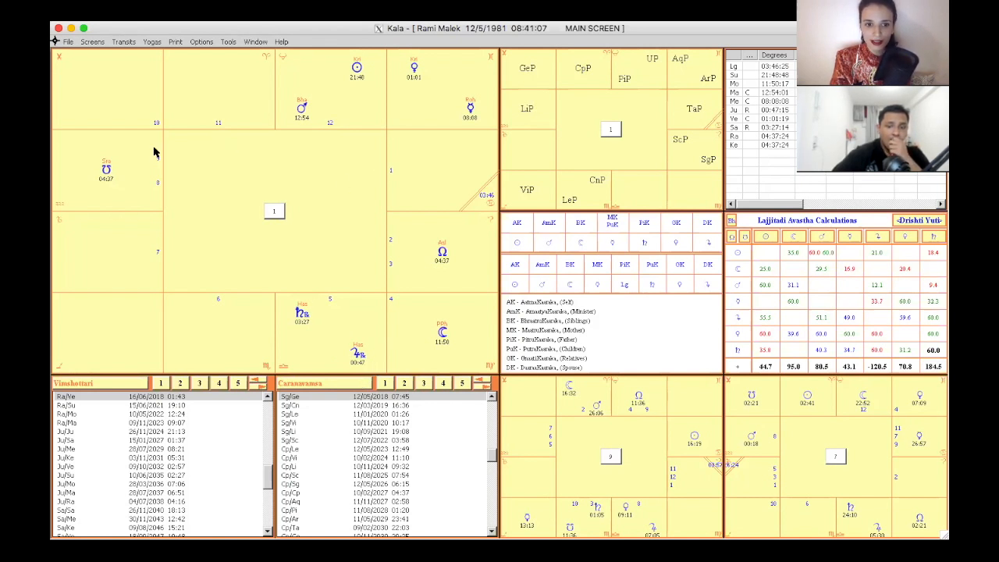
mouse_move(131, 187)
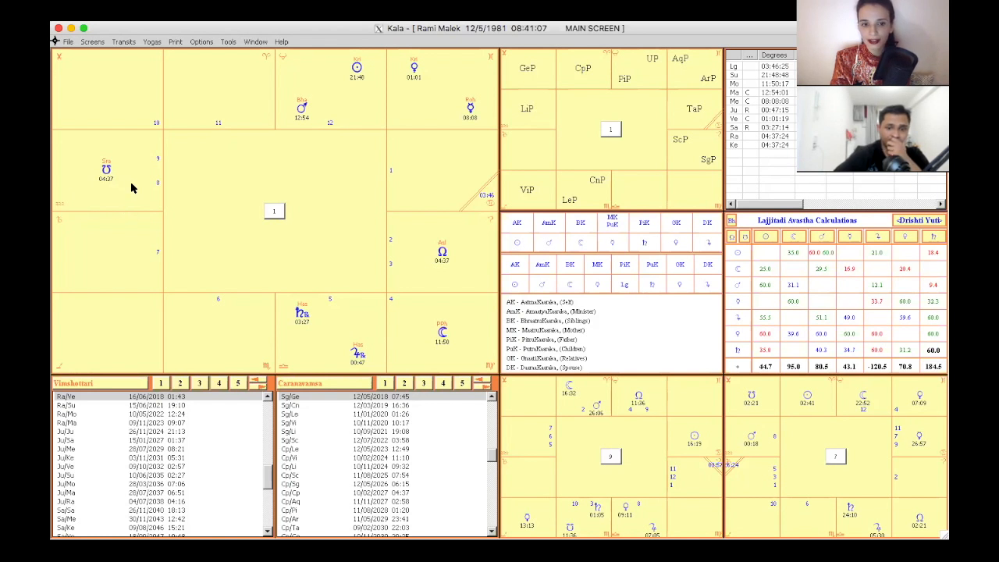
mouse_move(63, 211)
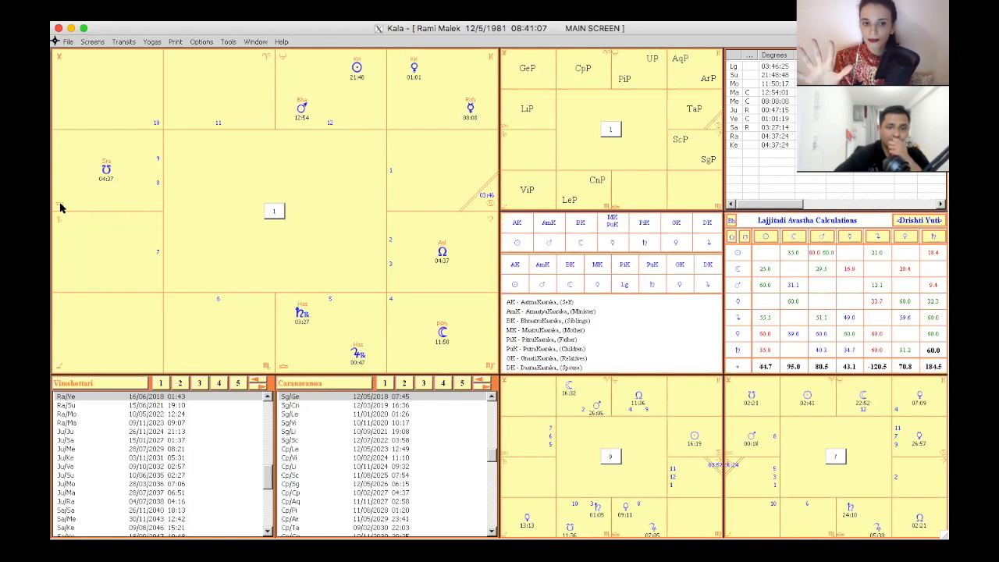
mouse_move(419, 278)
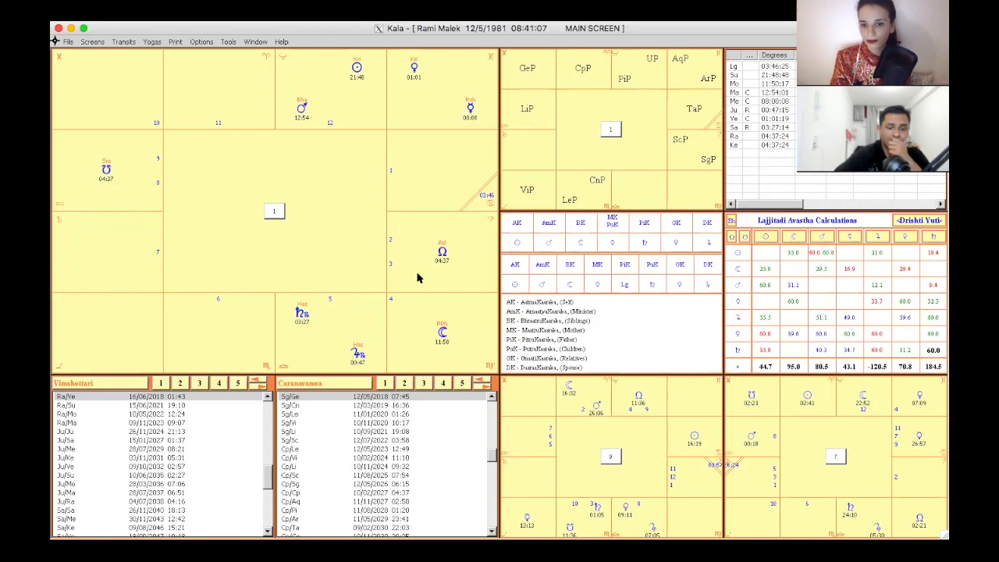
mouse_move(465, 274)
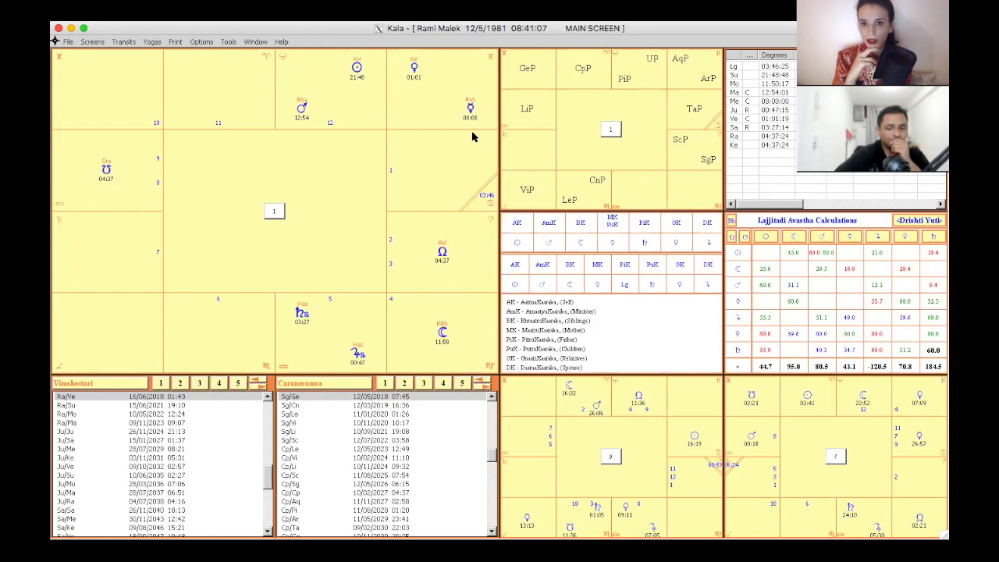
mouse_move(431, 242)
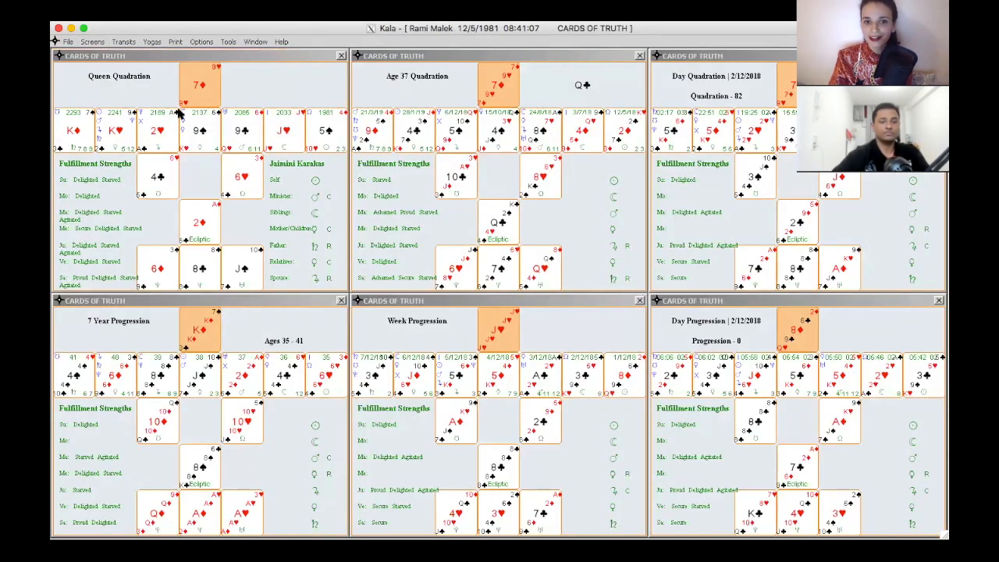
mouse_move(215, 84)
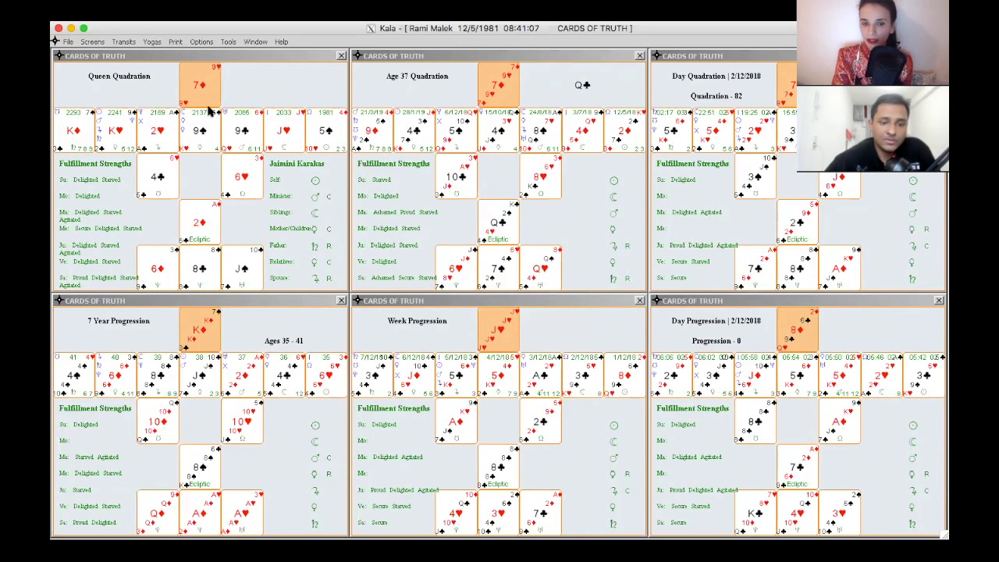
mouse_move(216, 81)
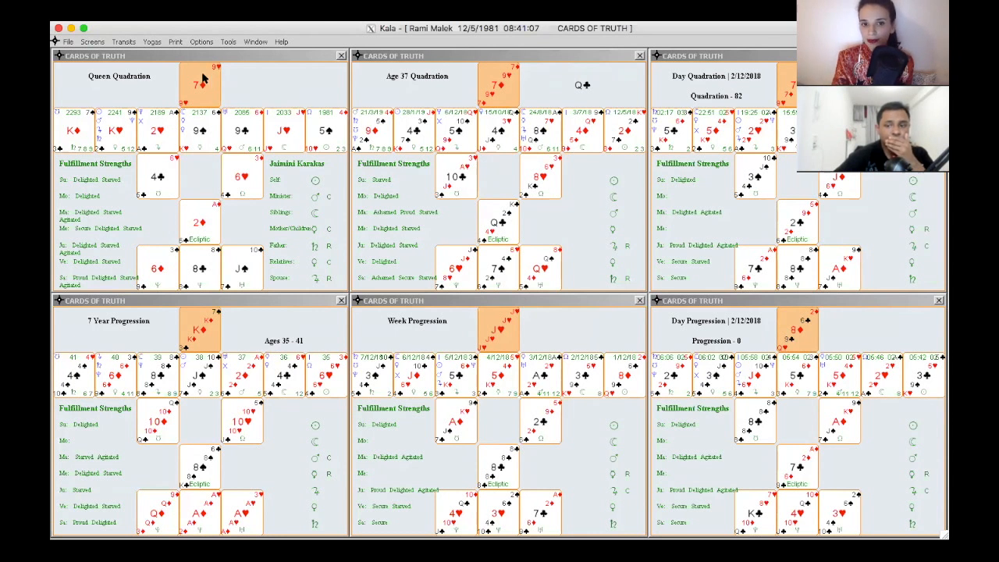
mouse_move(209, 106)
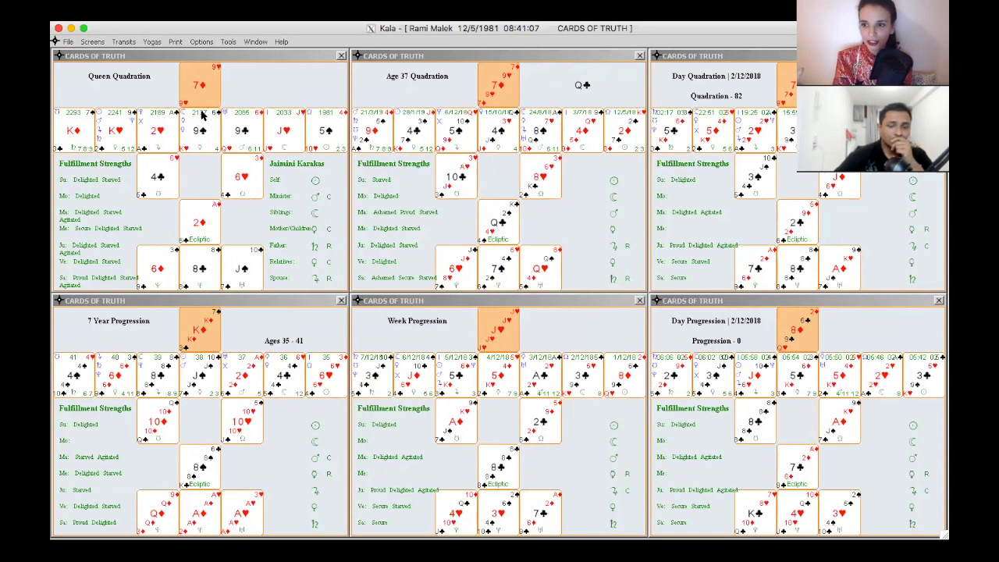
mouse_move(187, 217)
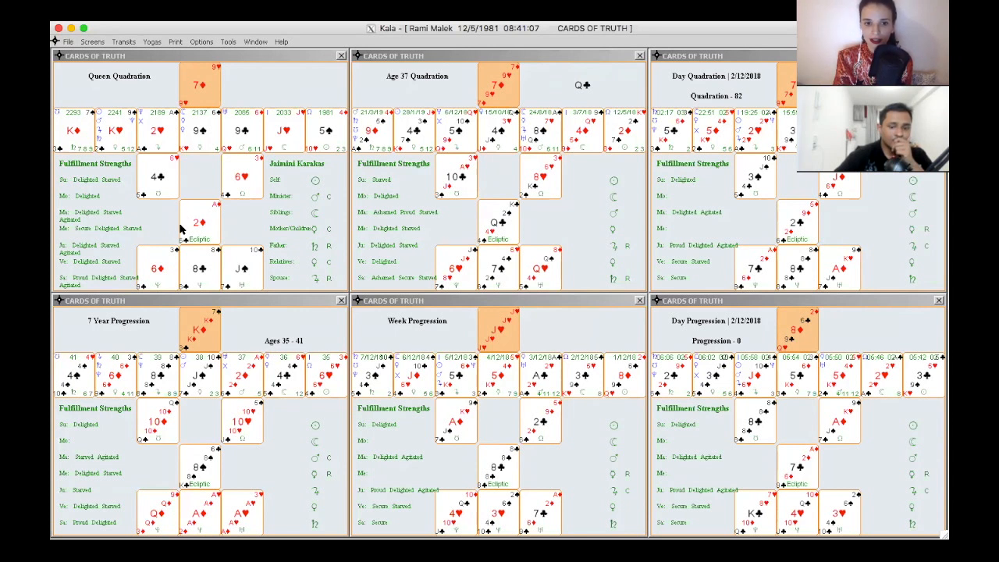
mouse_move(219, 228)
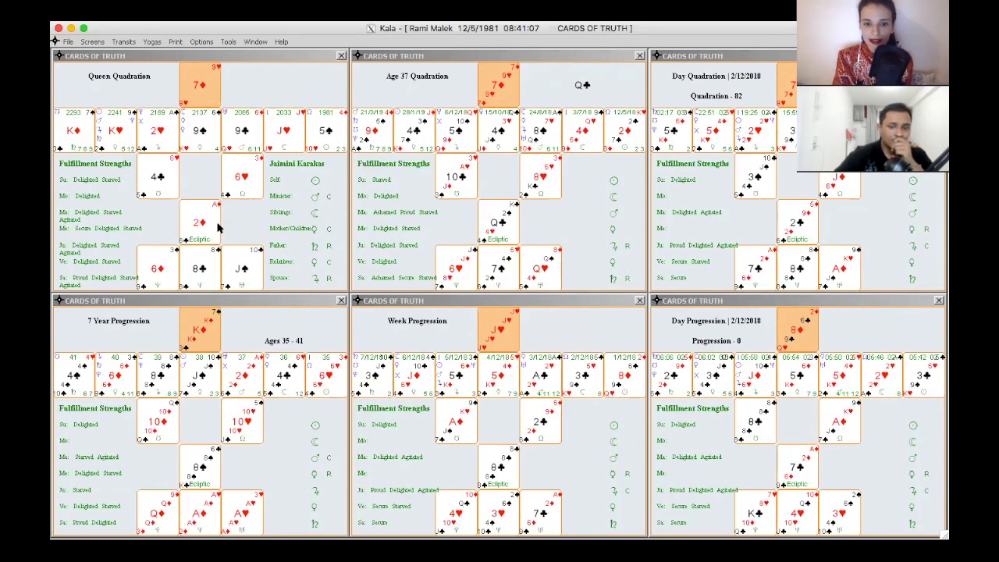
mouse_move(201, 209)
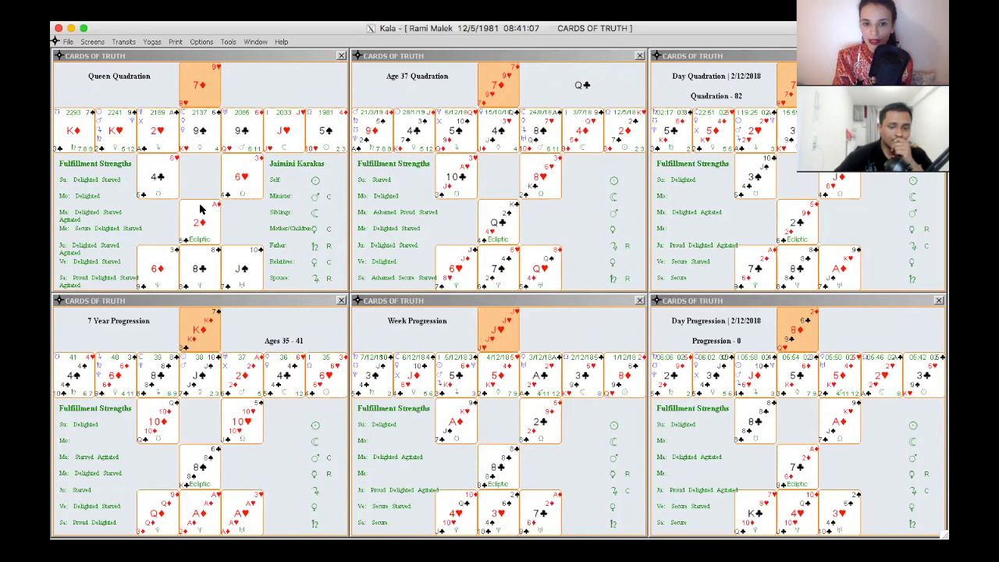
mouse_move(211, 231)
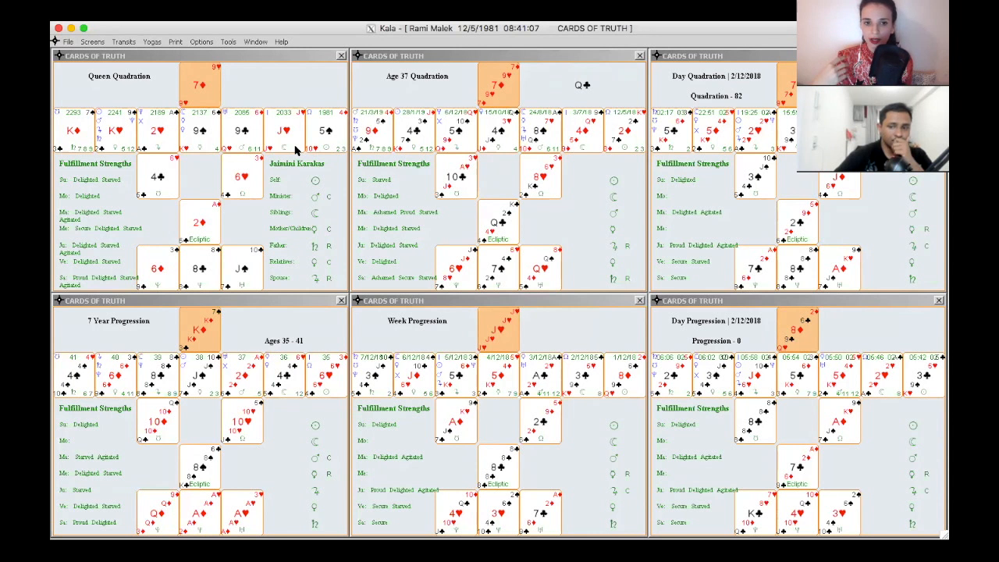
mouse_move(259, 146)
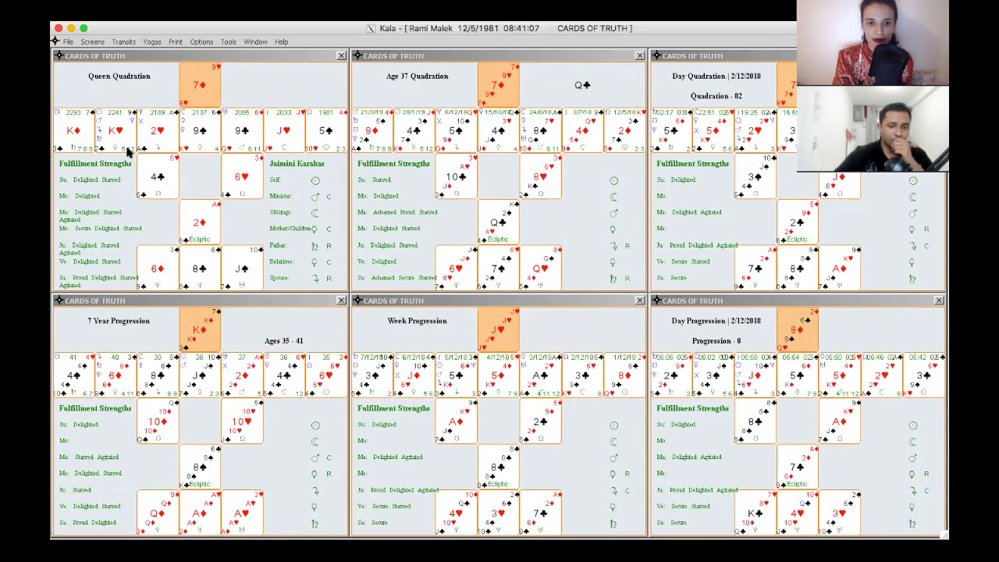
mouse_move(94, 172)
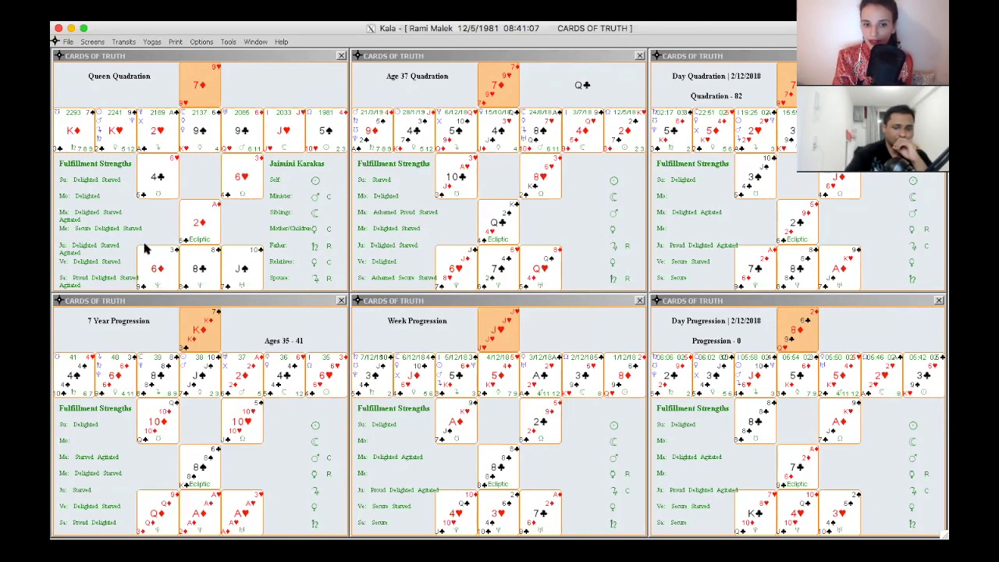
mouse_move(147, 278)
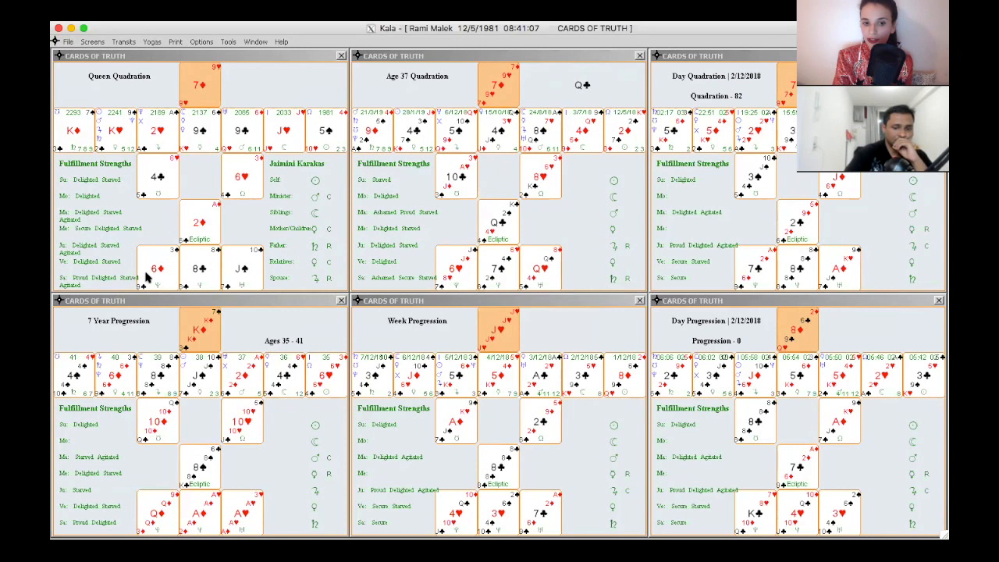
mouse_move(164, 282)
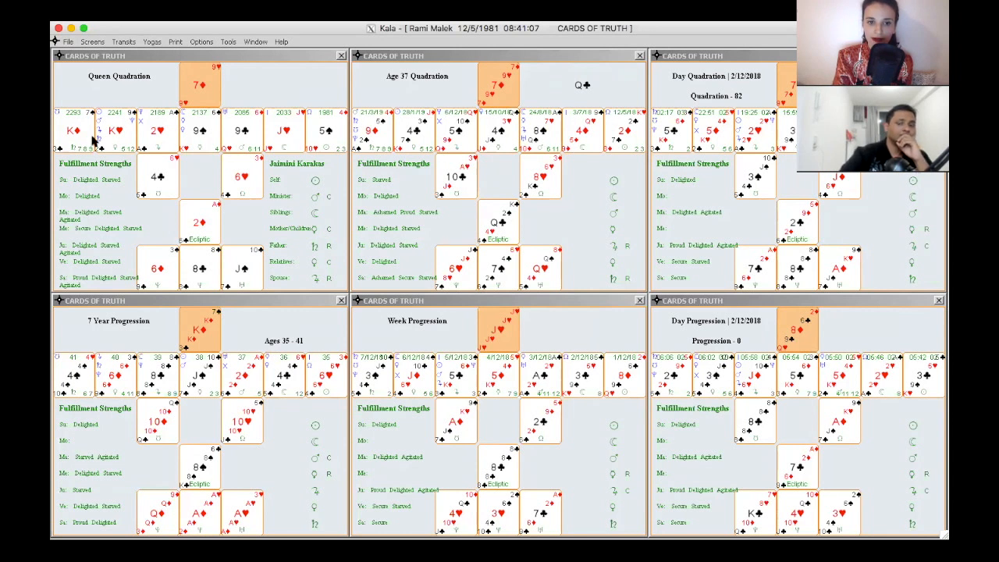
mouse_move(311, 147)
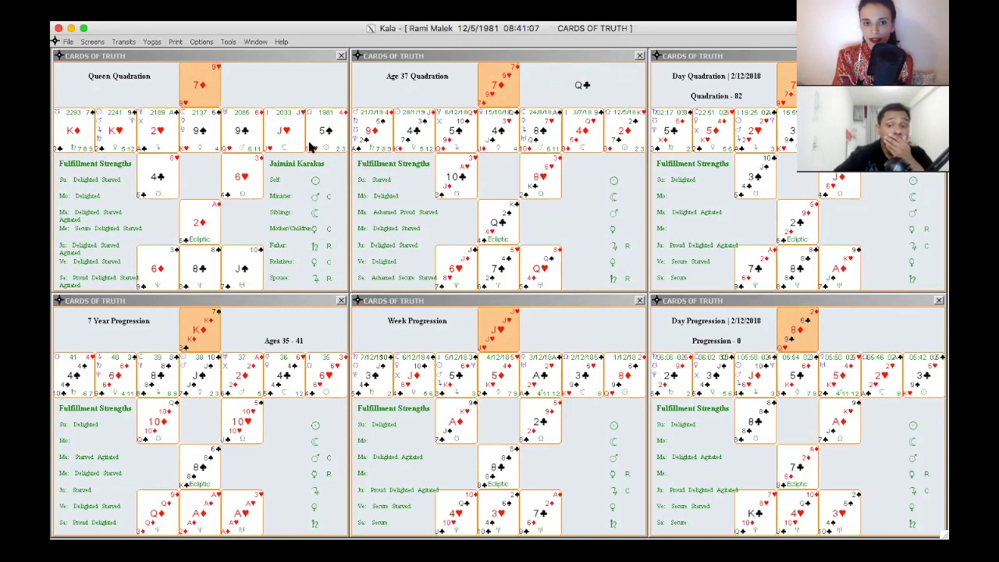
mouse_move(116, 148)
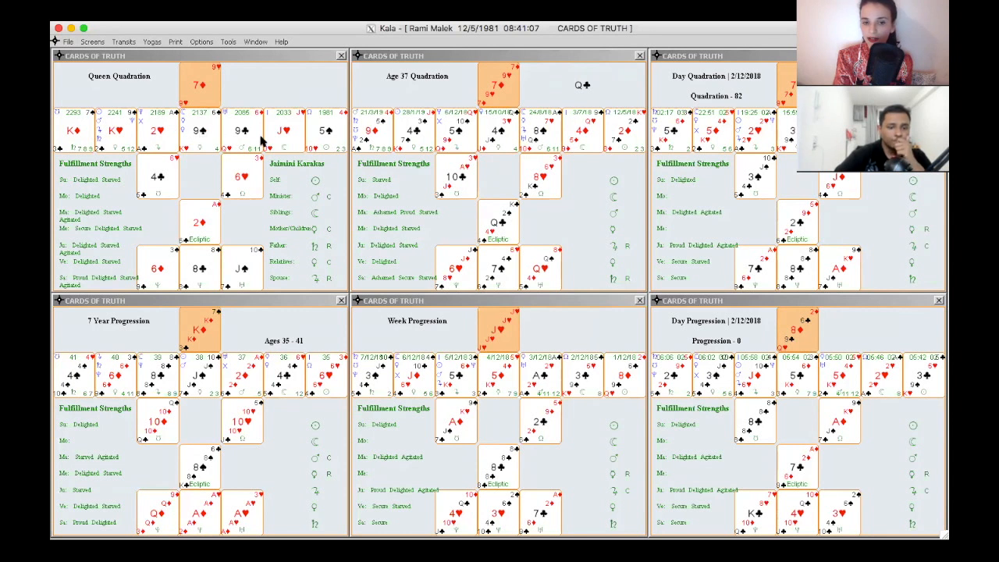
mouse_move(201, 134)
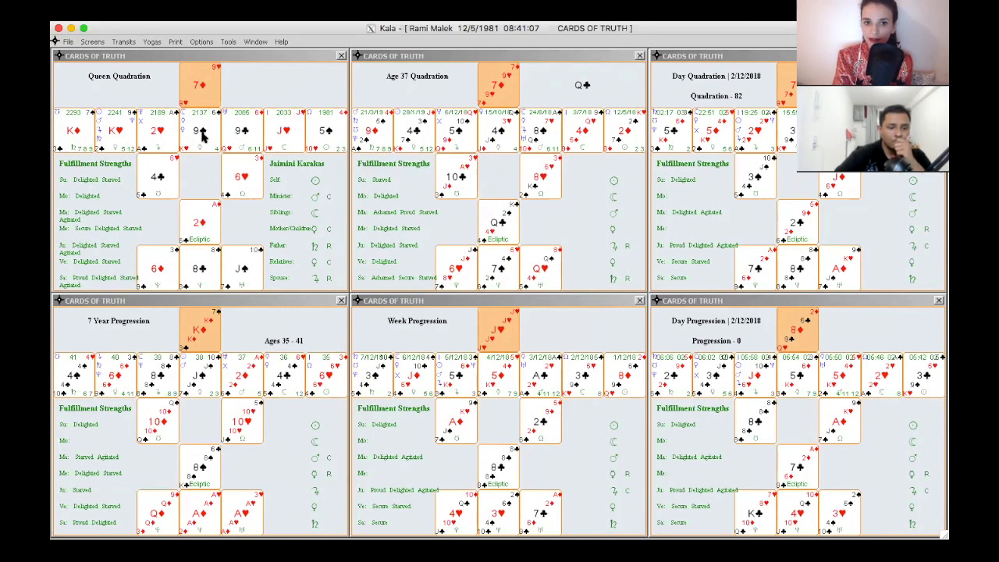
mouse_move(125, 137)
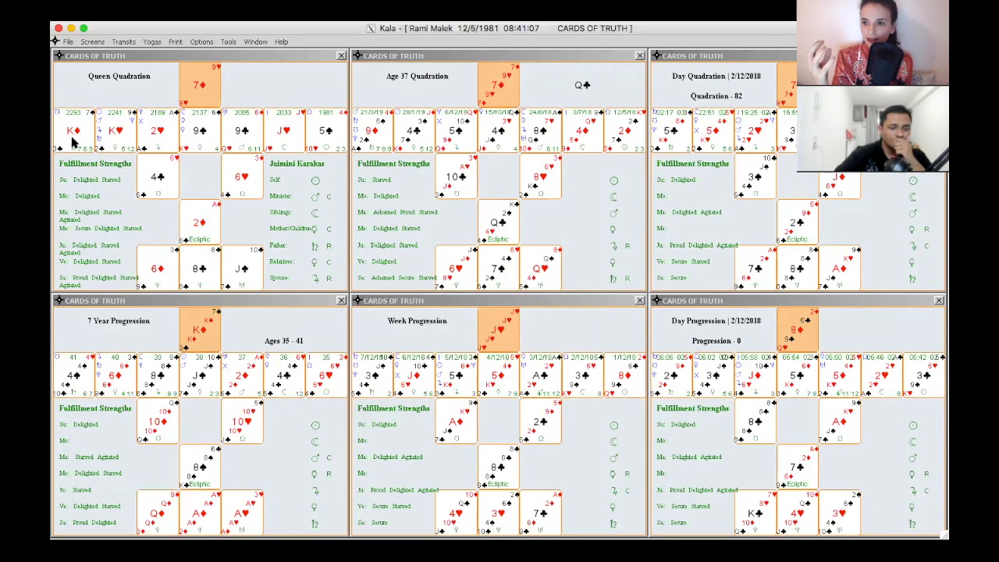
mouse_move(250, 139)
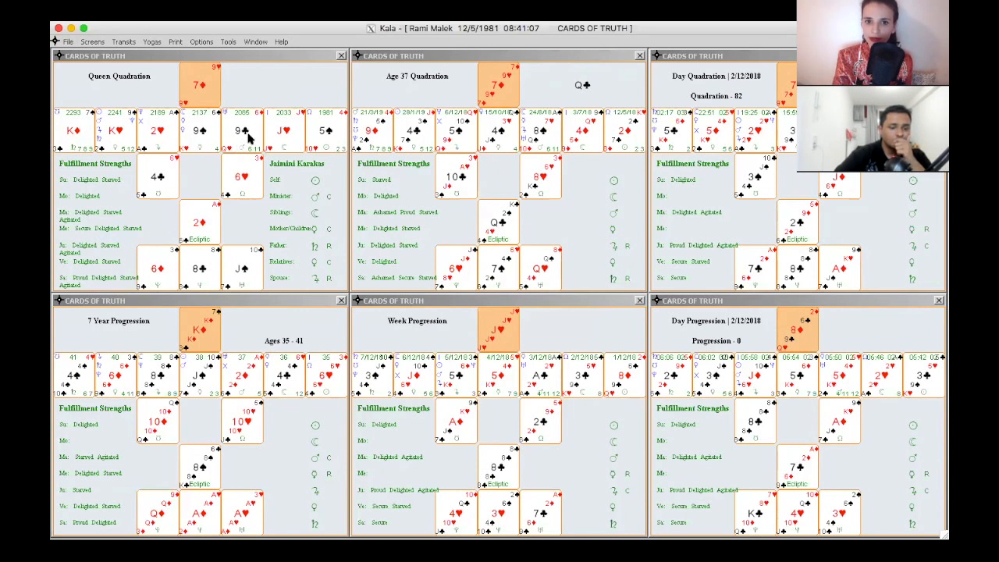
mouse_move(125, 155)
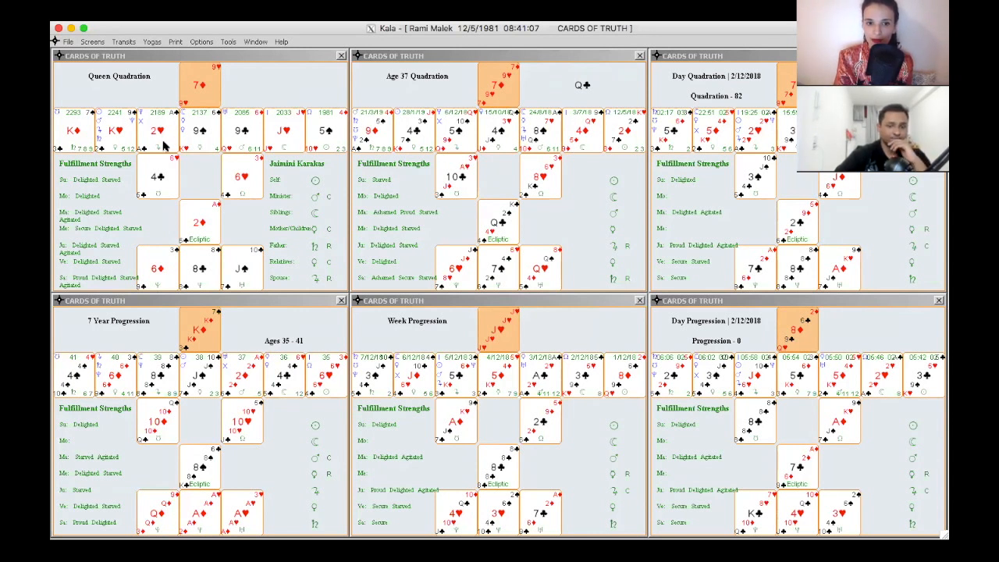
mouse_move(180, 137)
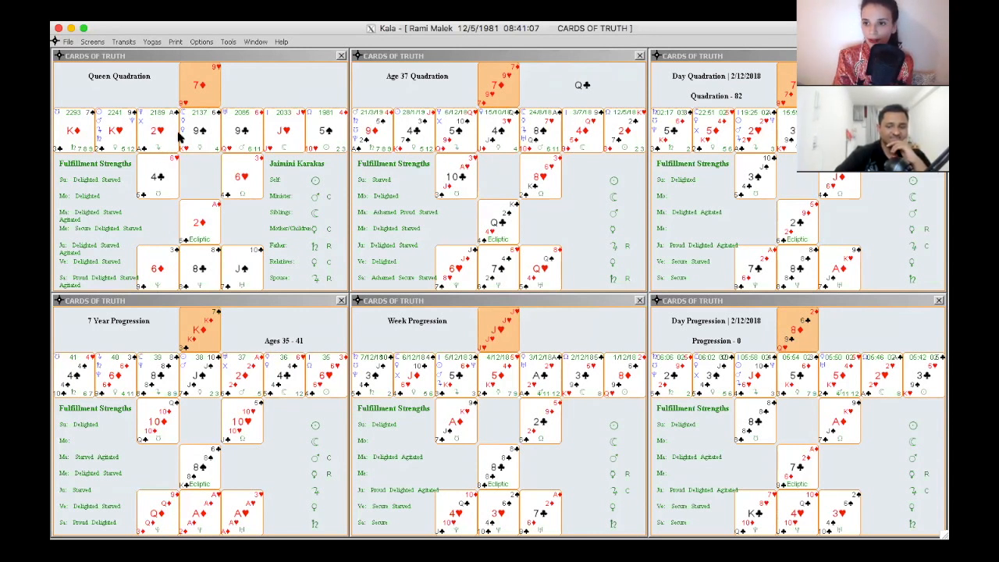
mouse_move(184, 169)
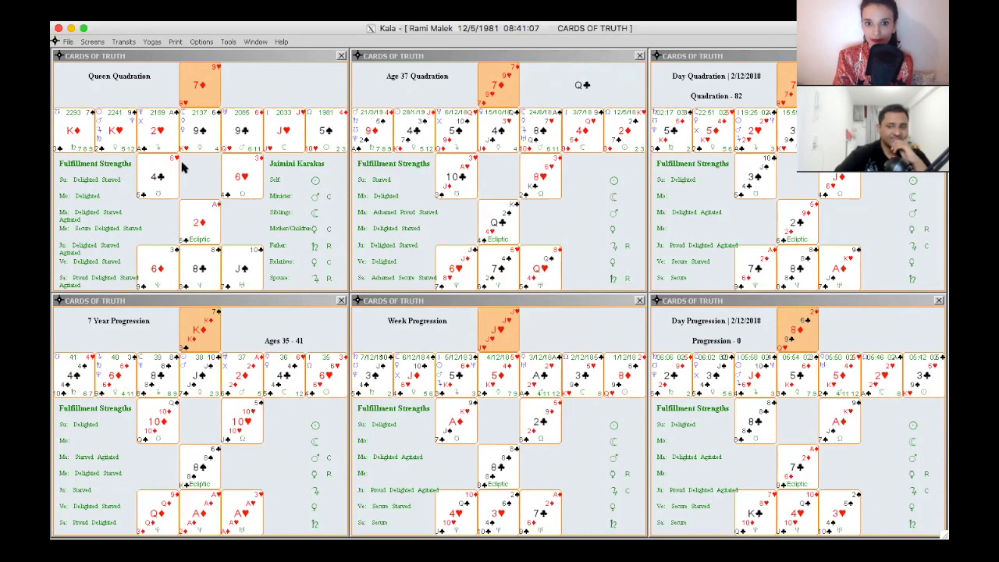
mouse_move(347, 133)
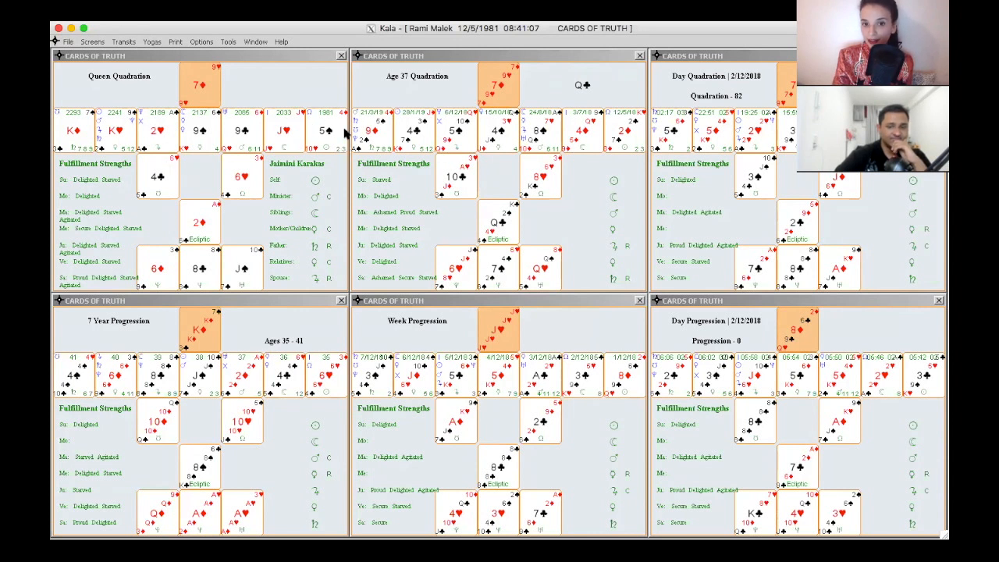
mouse_move(328, 147)
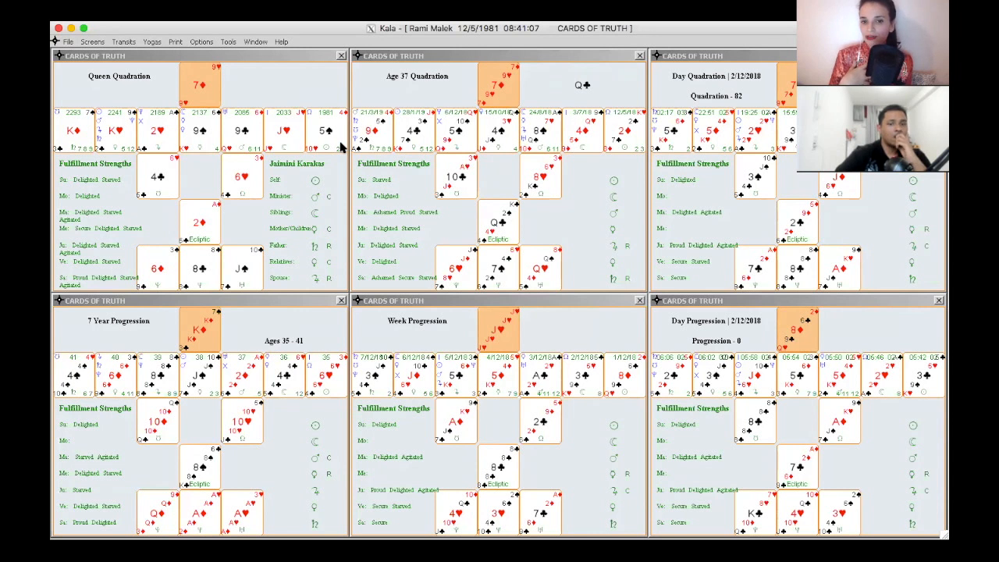
mouse_move(336, 157)
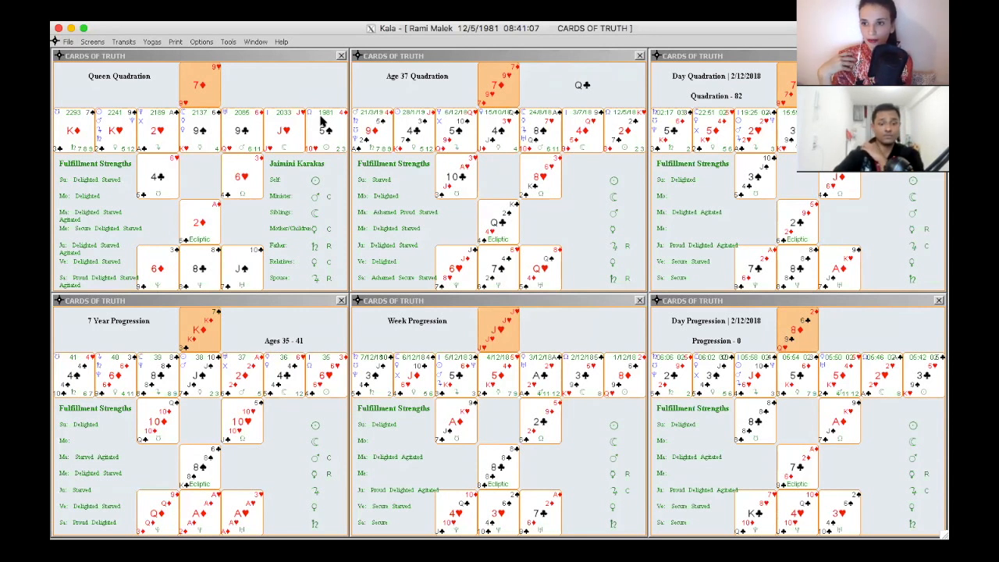
mouse_move(174, 198)
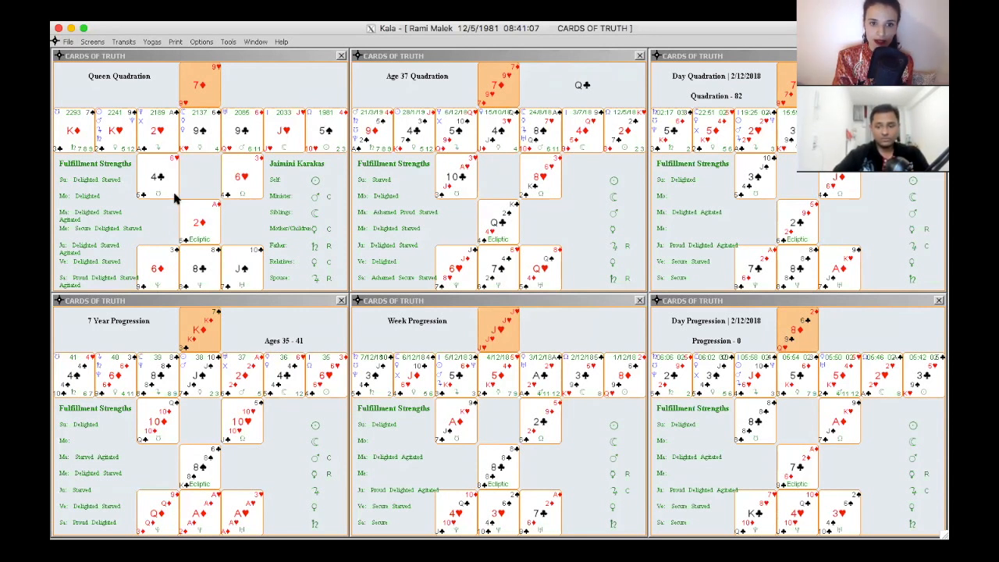
mouse_move(65, 133)
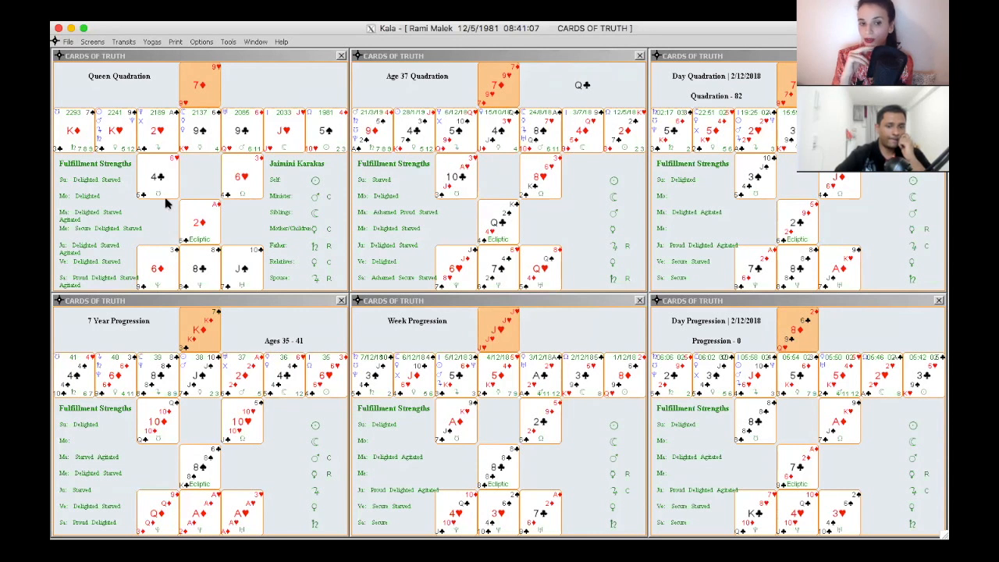
mouse_move(147, 191)
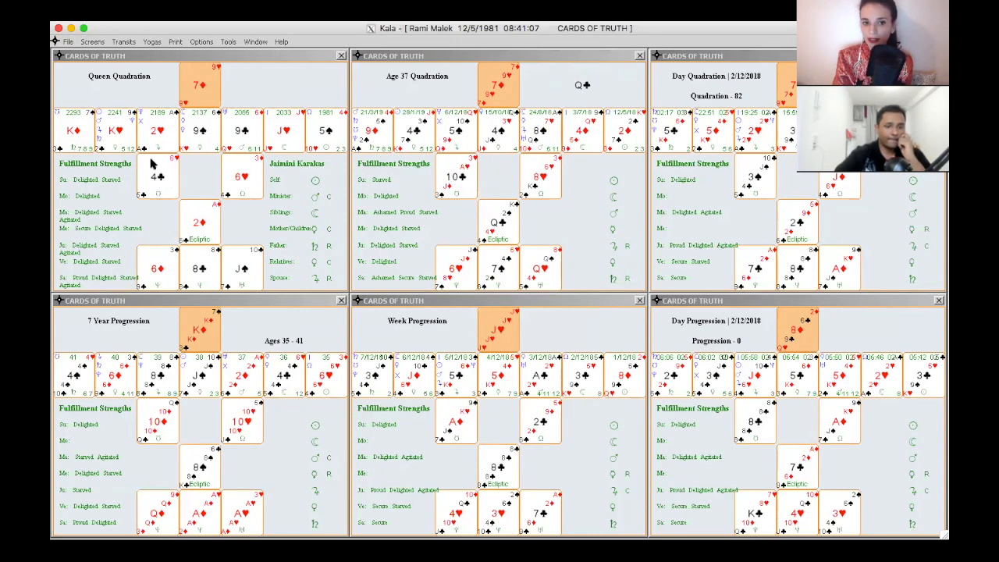
mouse_move(170, 190)
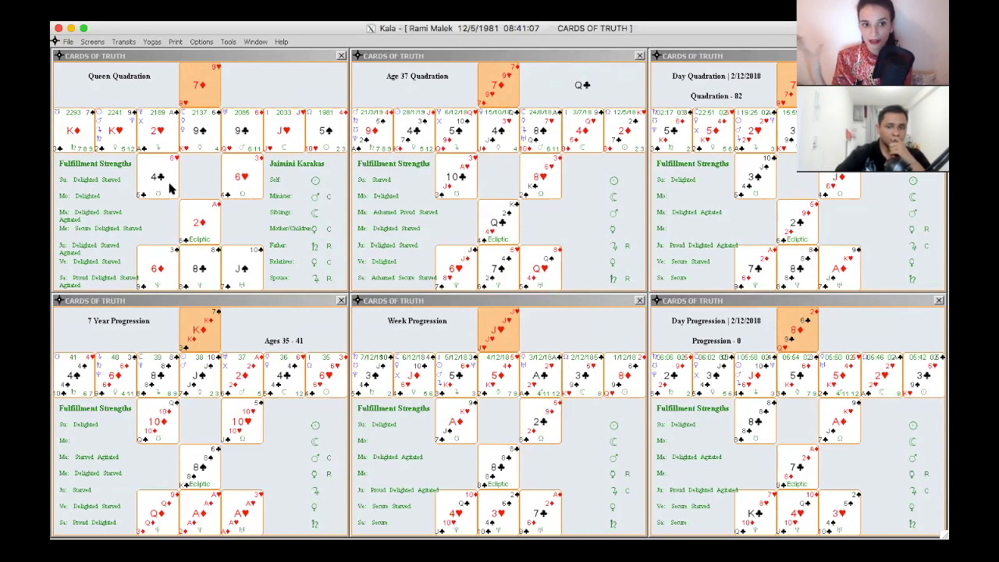
mouse_move(86, 164)
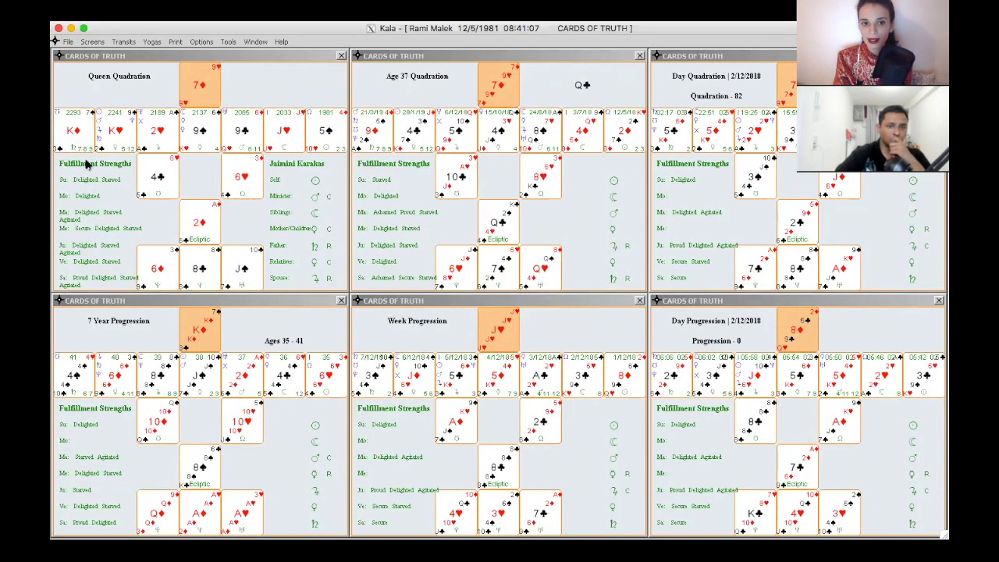
mouse_move(87, 160)
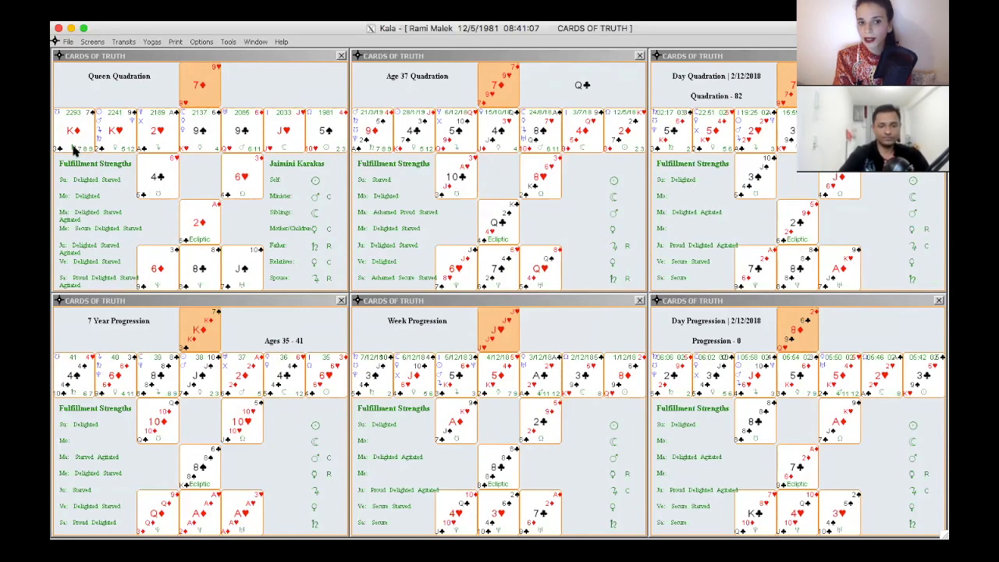
mouse_move(78, 155)
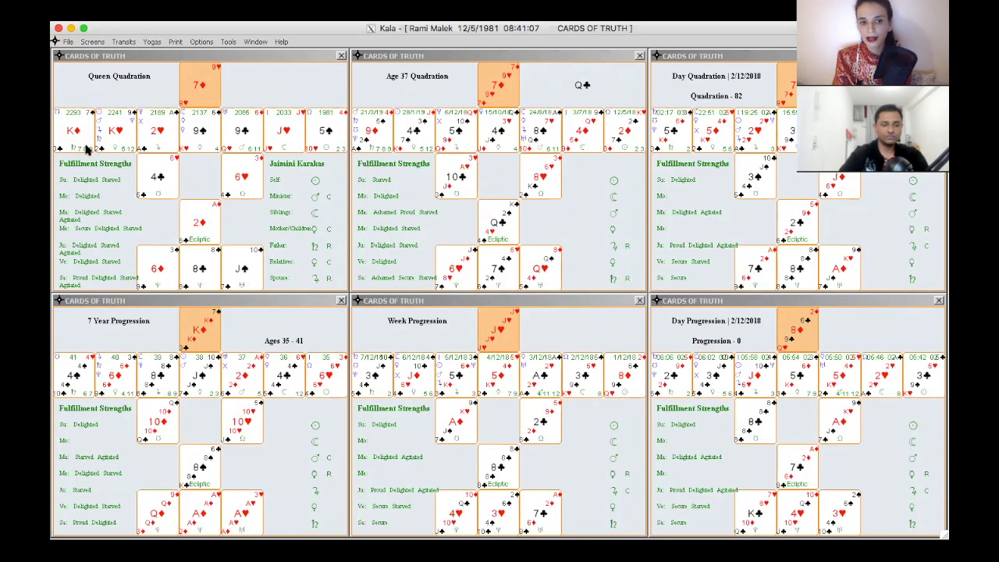
mouse_move(247, 205)
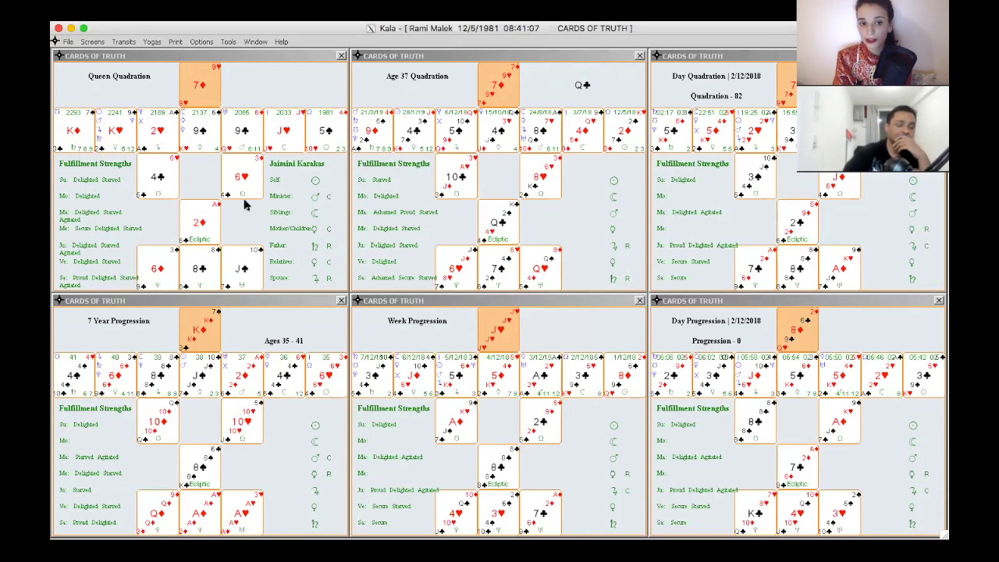
mouse_move(252, 190)
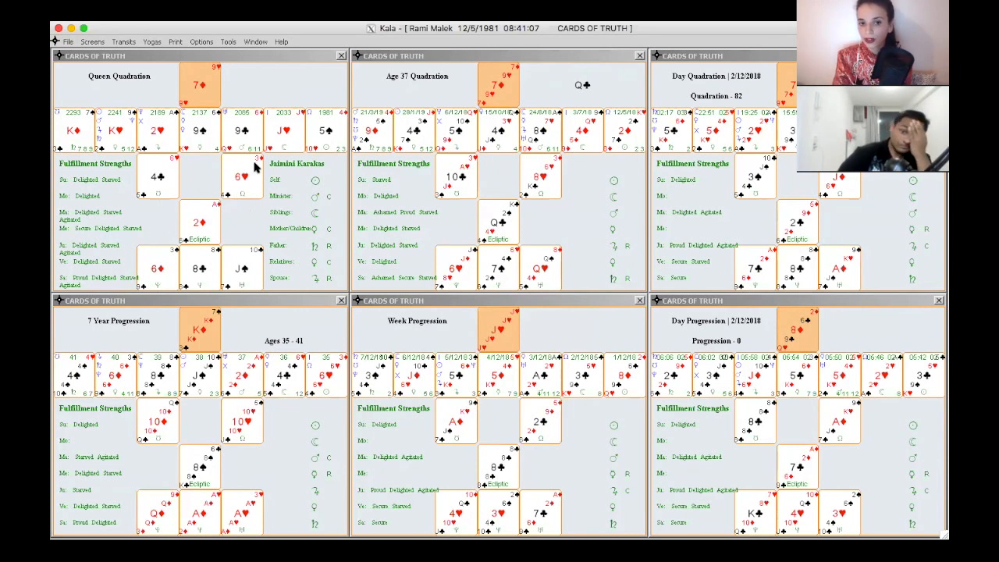
mouse_move(346, 128)
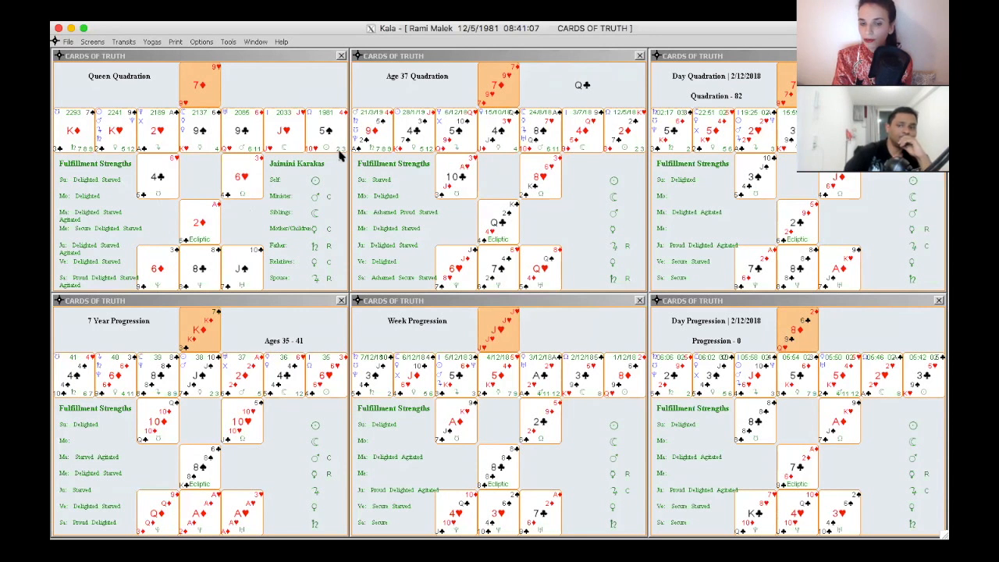
mouse_move(344, 163)
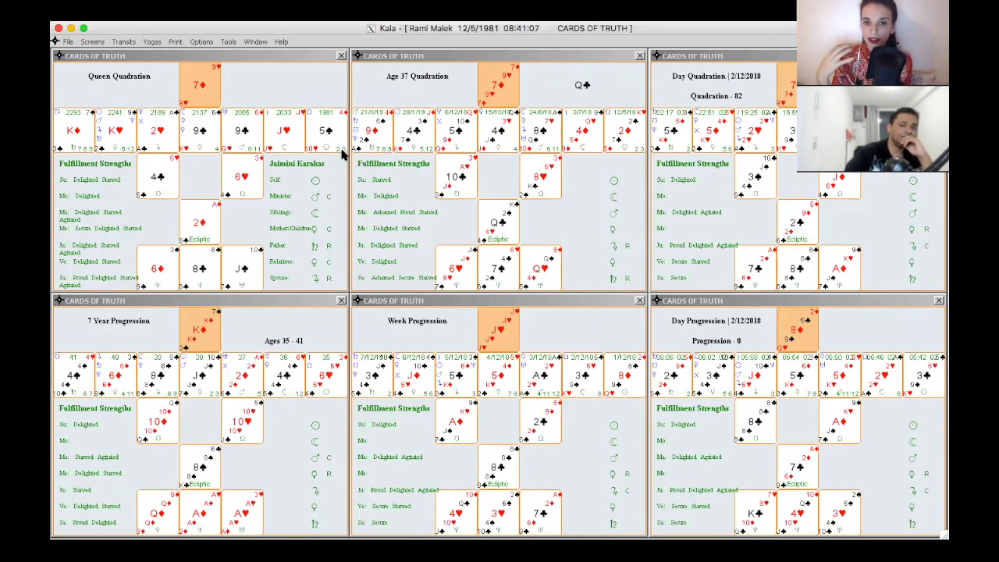
mouse_move(444, 237)
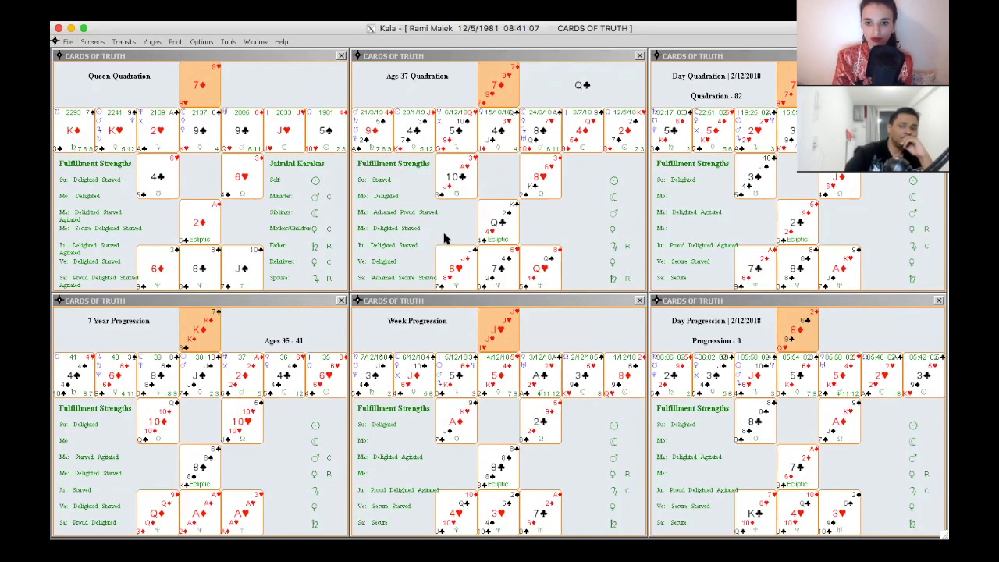
mouse_move(484, 220)
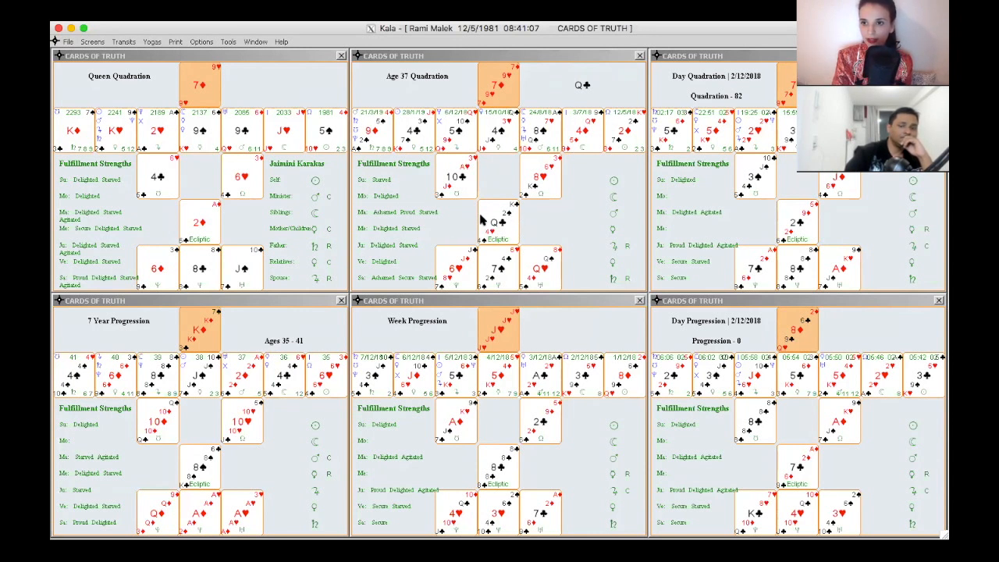
mouse_move(498, 218)
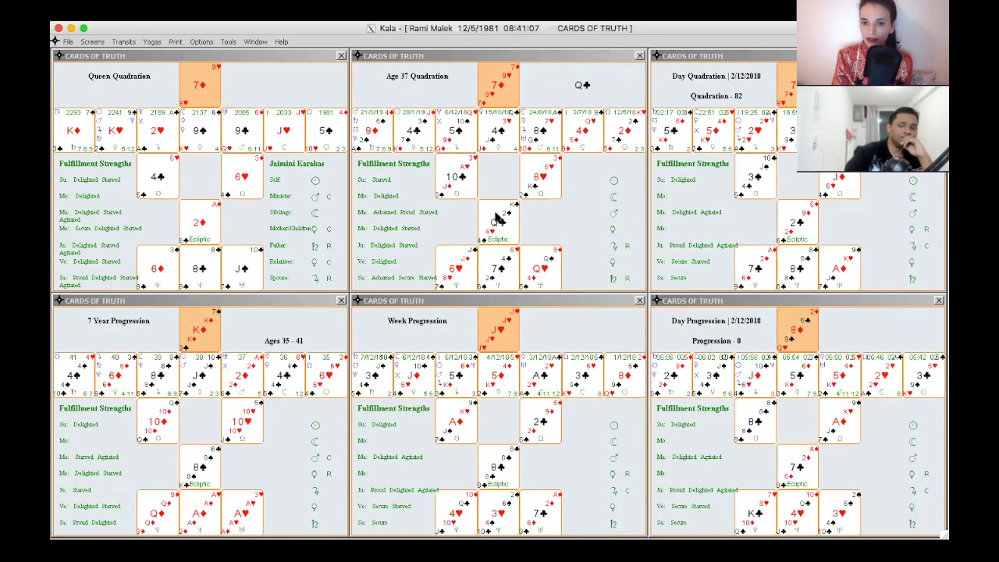
mouse_move(480, 232)
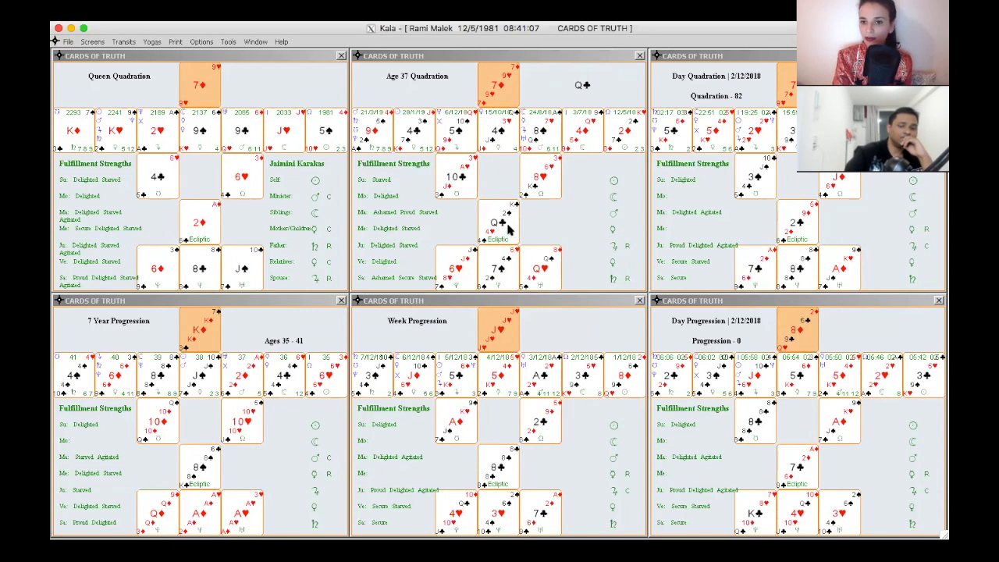
mouse_move(570, 78)
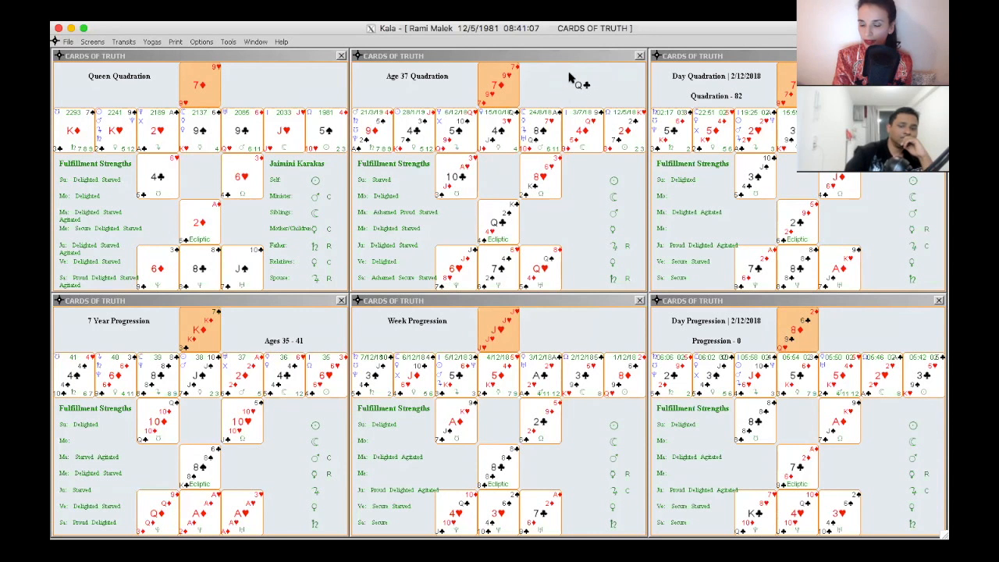
mouse_move(596, 81)
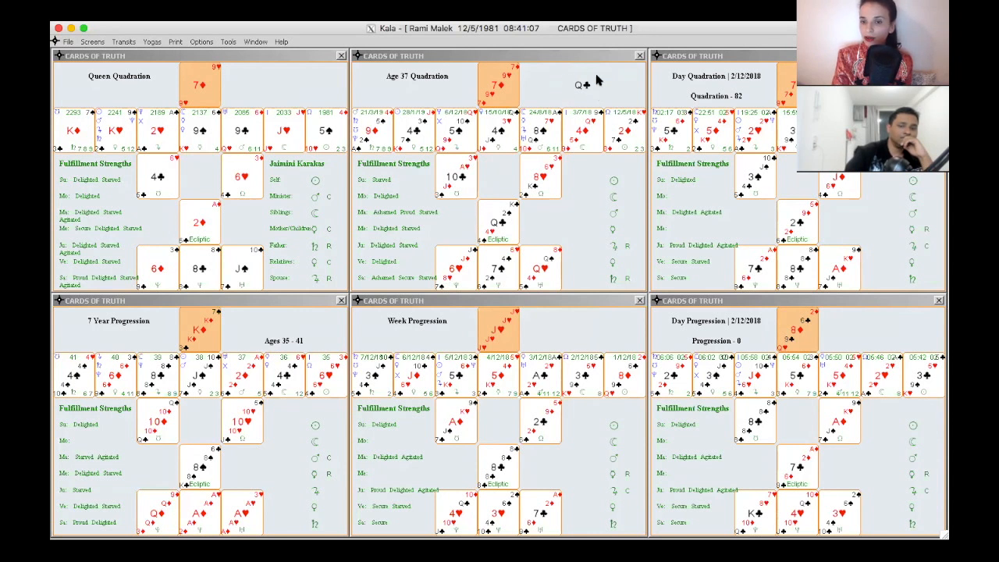
mouse_move(580, 85)
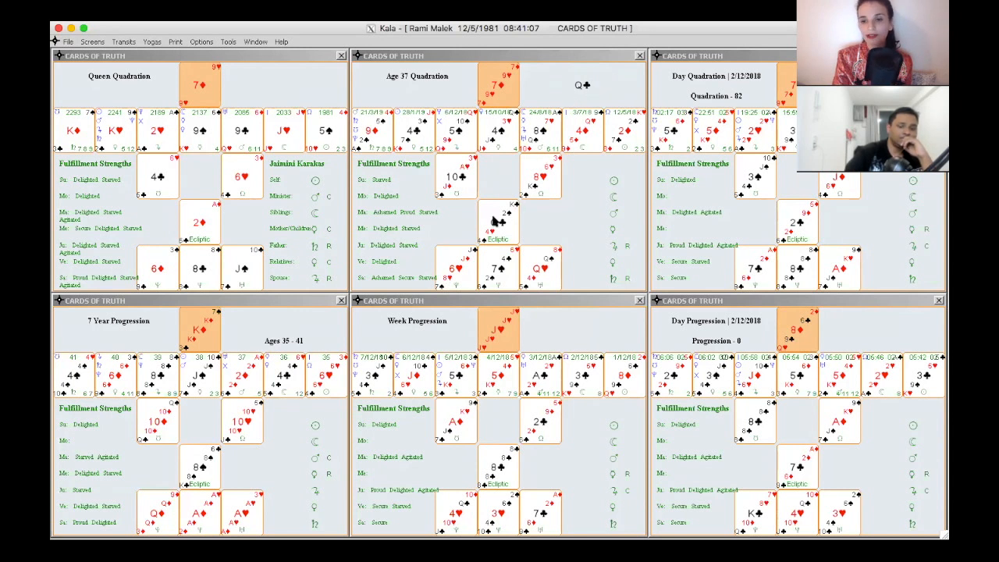
mouse_move(587, 110)
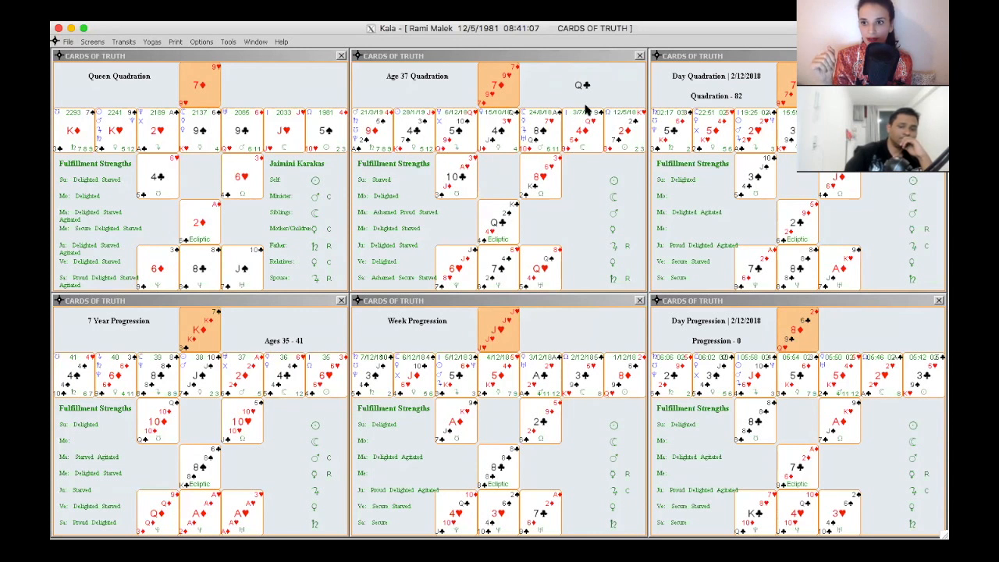
mouse_move(597, 170)
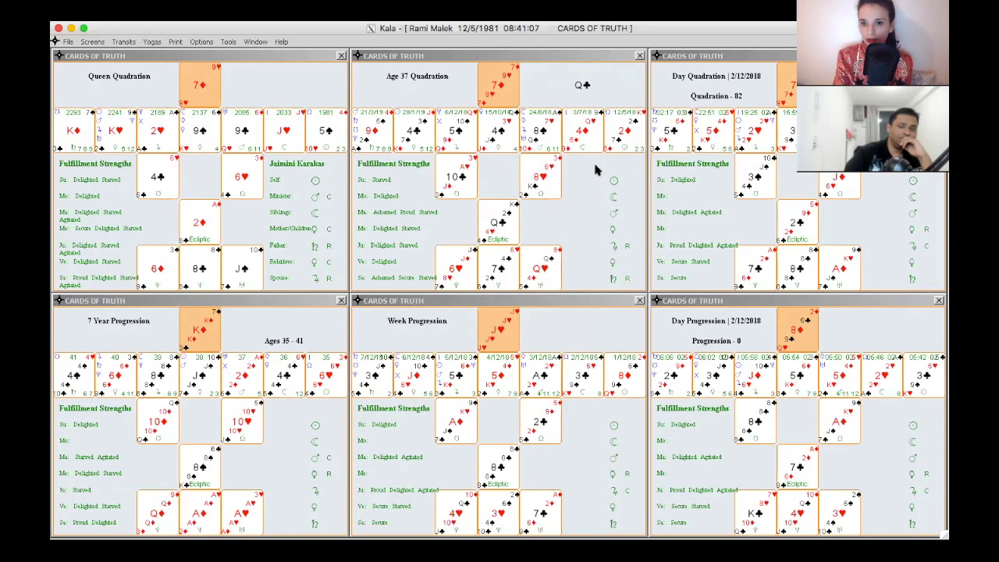
mouse_move(185, 215)
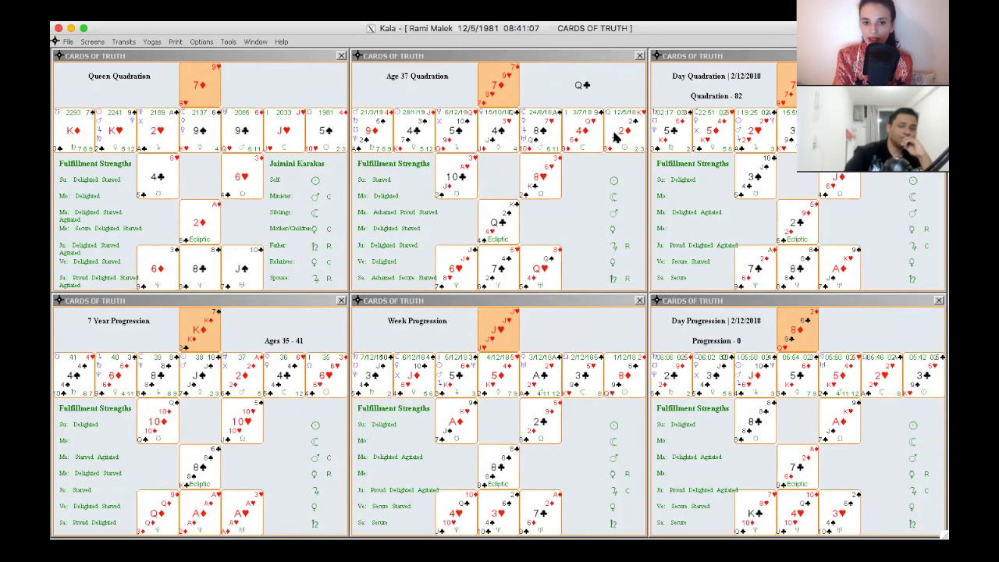
mouse_move(631, 147)
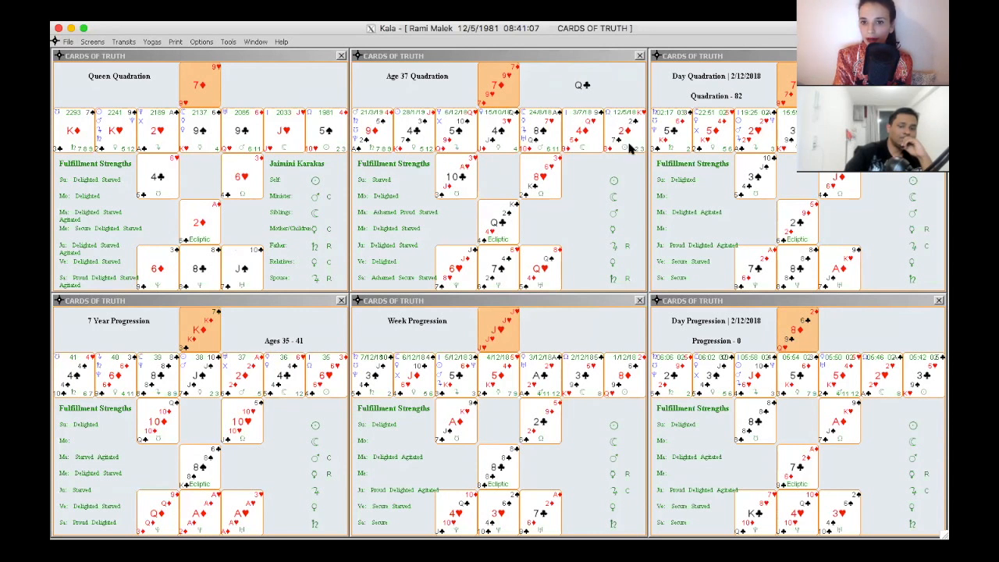
mouse_move(632, 156)
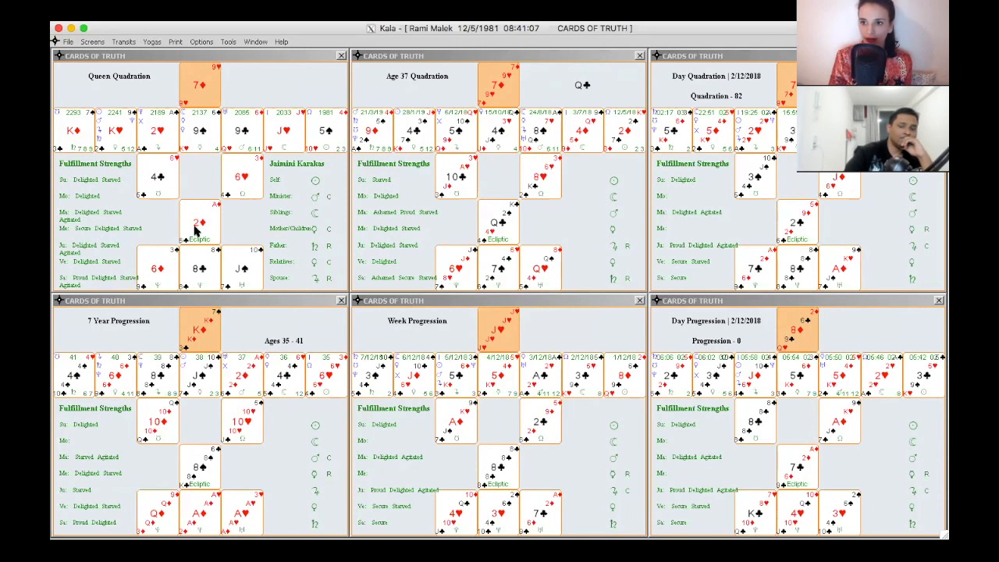
mouse_move(527, 196)
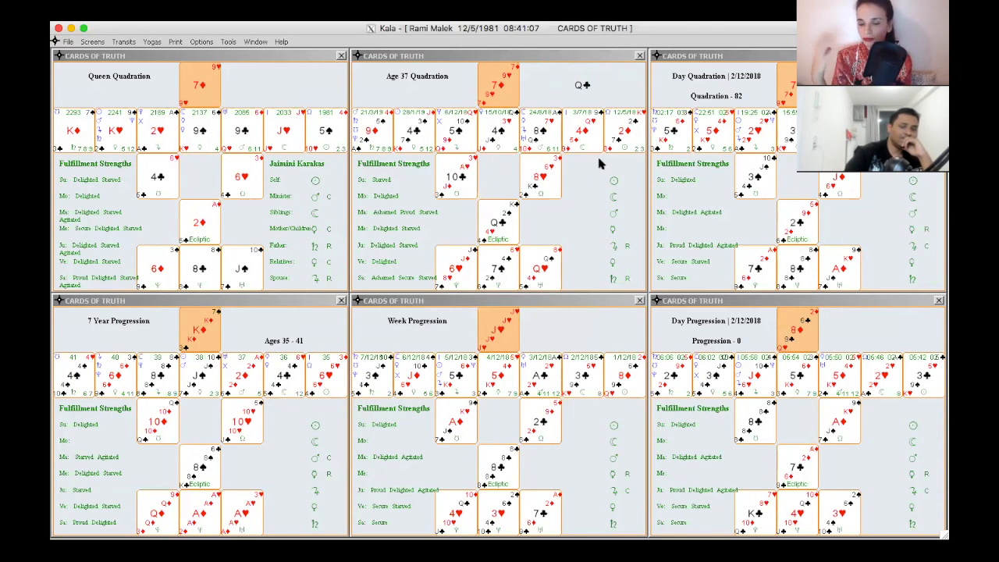
mouse_move(511, 126)
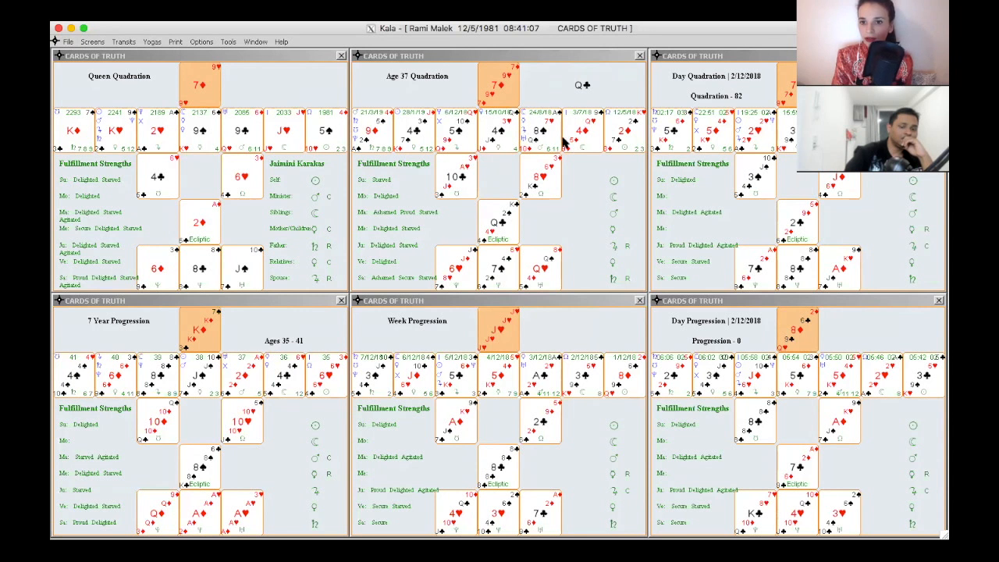
mouse_move(554, 159)
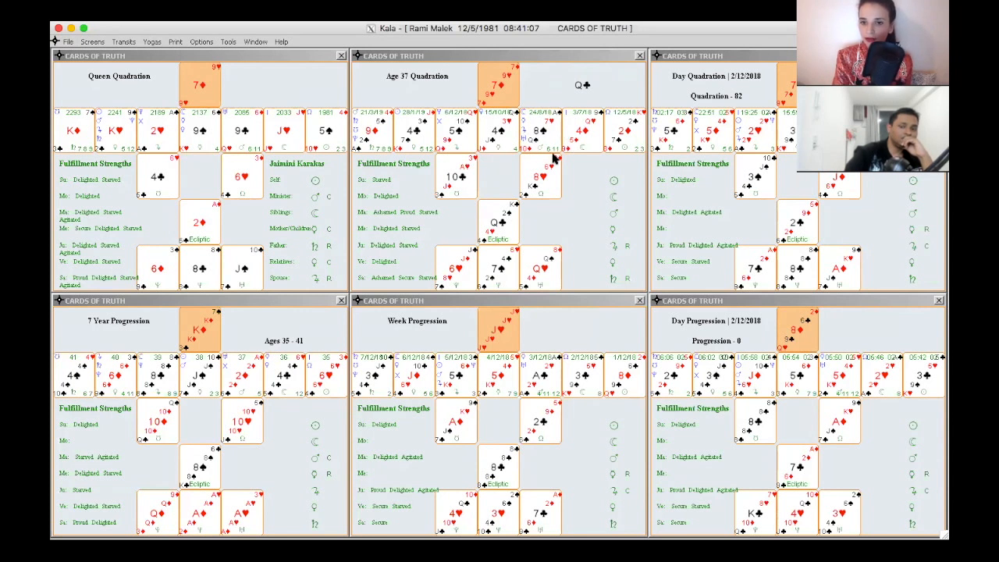
mouse_move(552, 159)
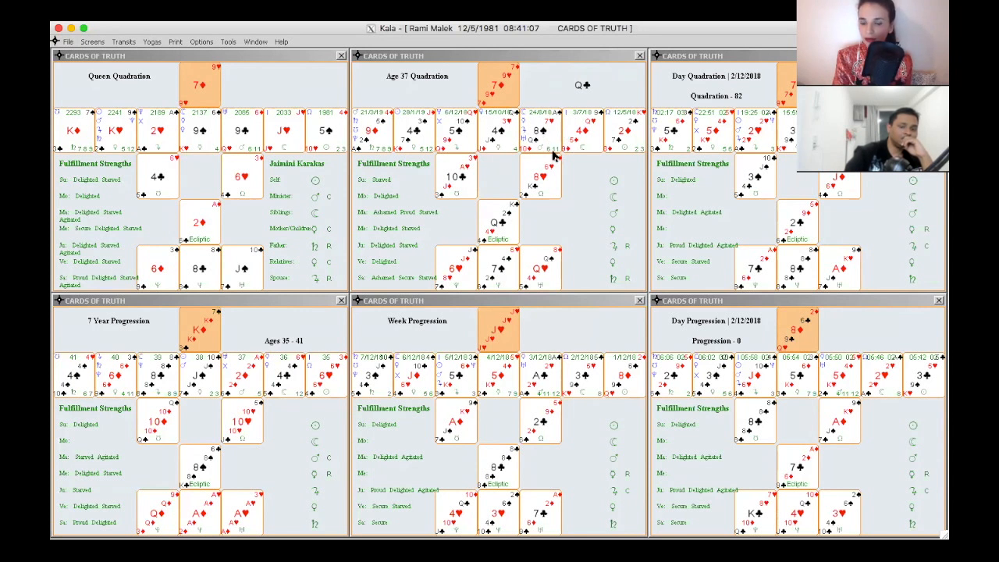
mouse_move(528, 109)
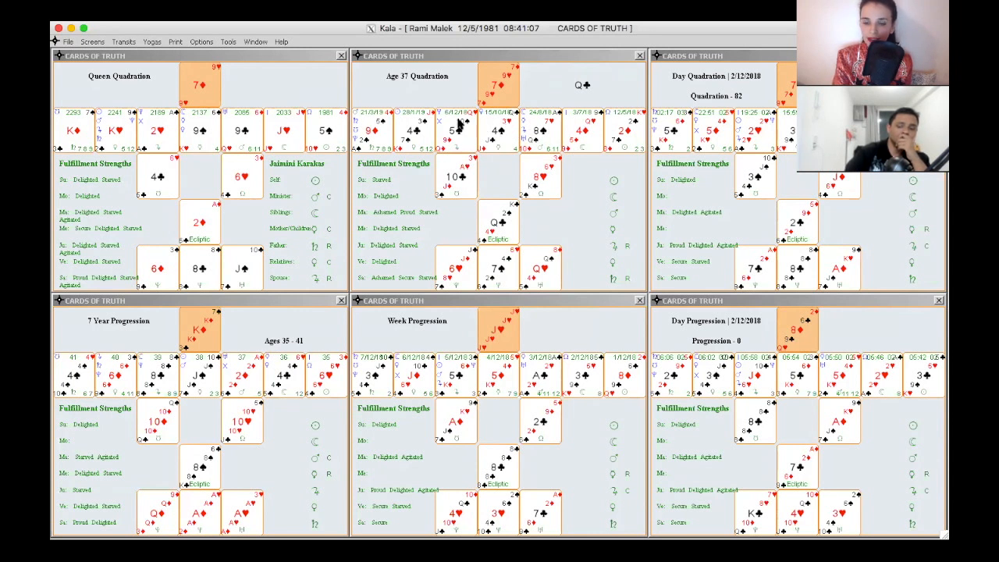
mouse_move(320, 143)
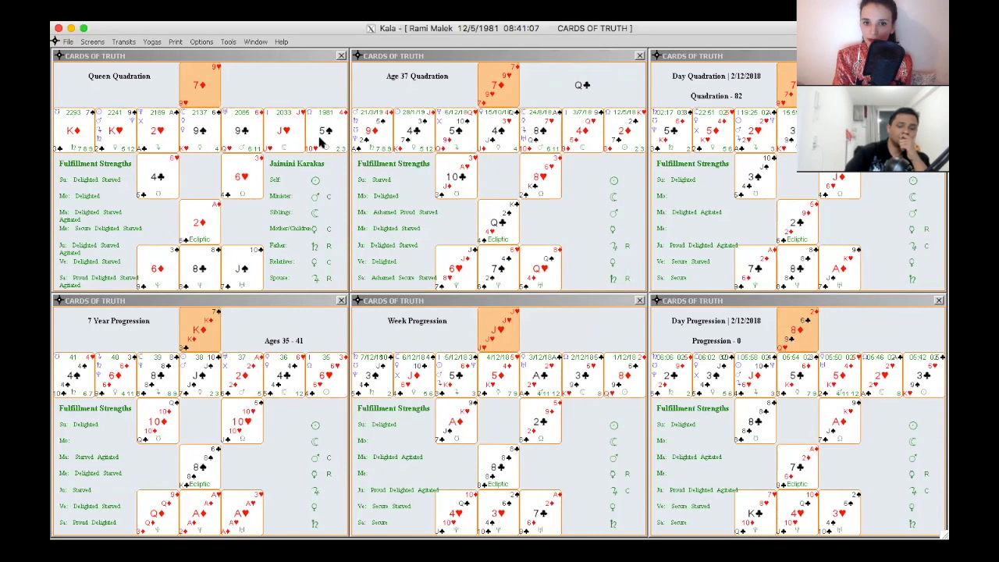
mouse_move(360, 155)
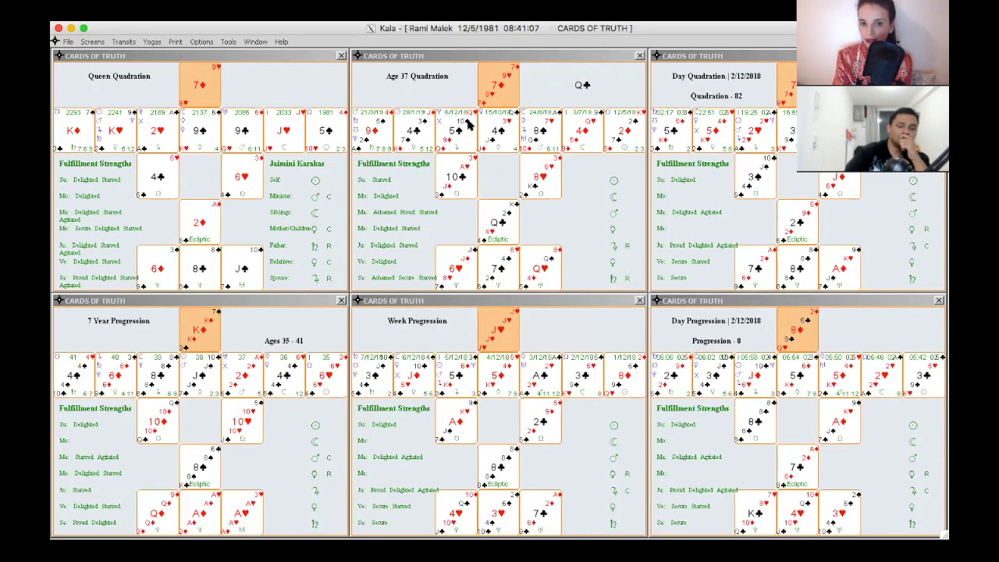
mouse_move(320, 128)
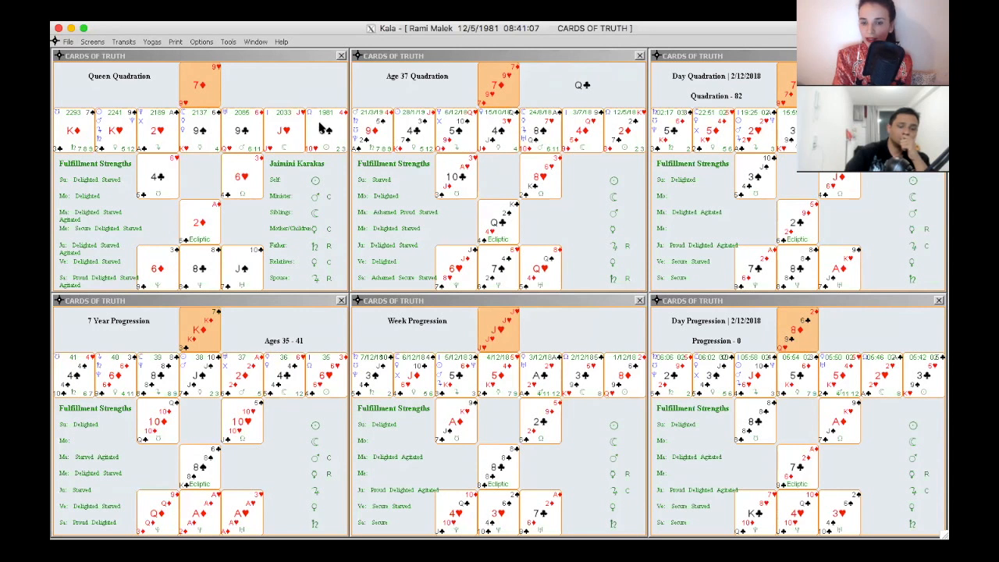
mouse_move(476, 138)
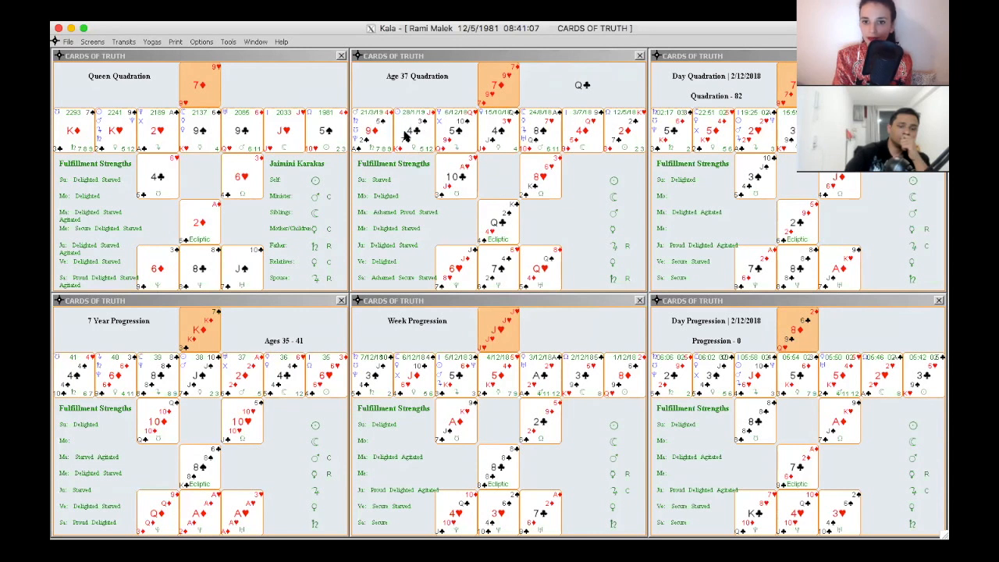
mouse_move(409, 140)
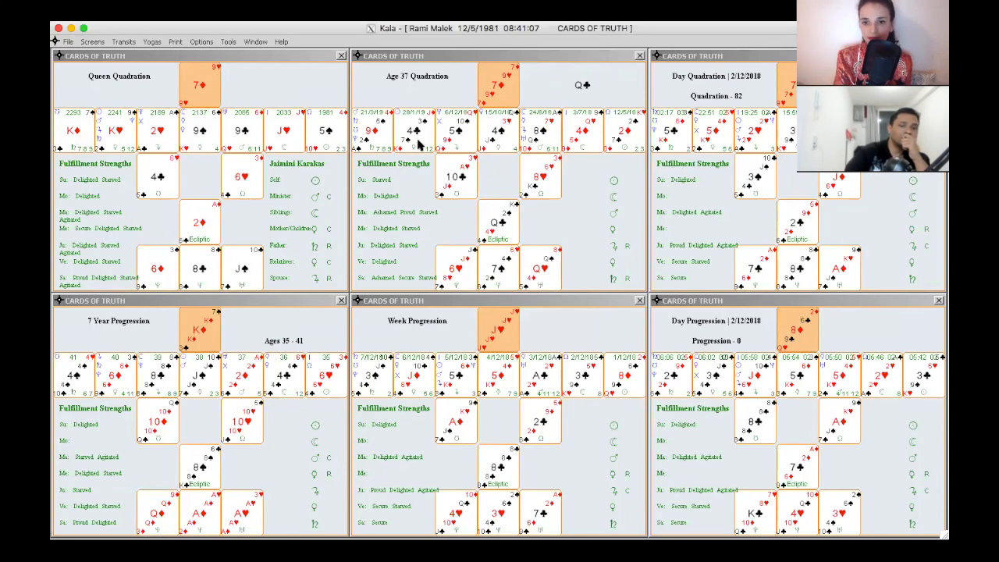
mouse_move(382, 140)
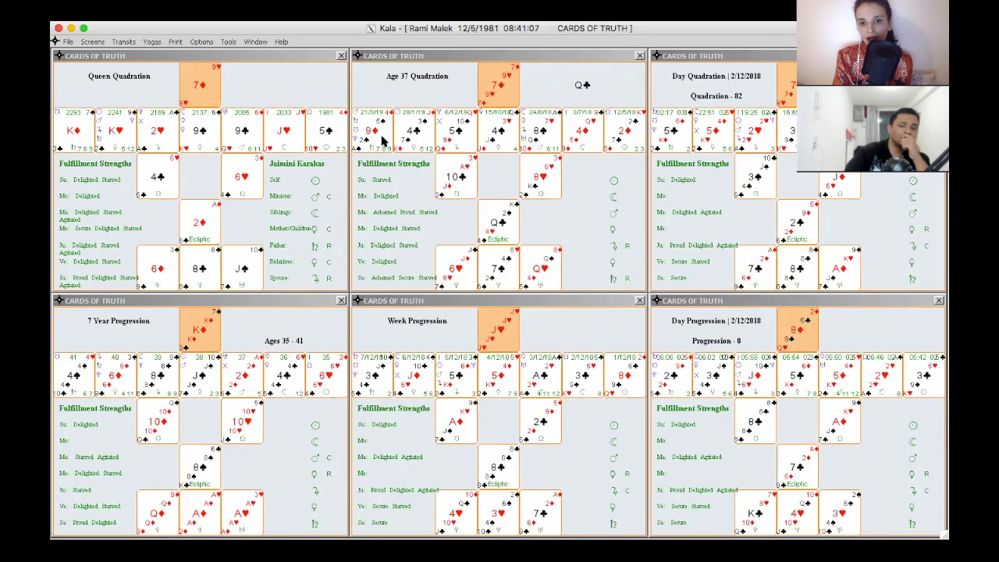
mouse_move(374, 156)
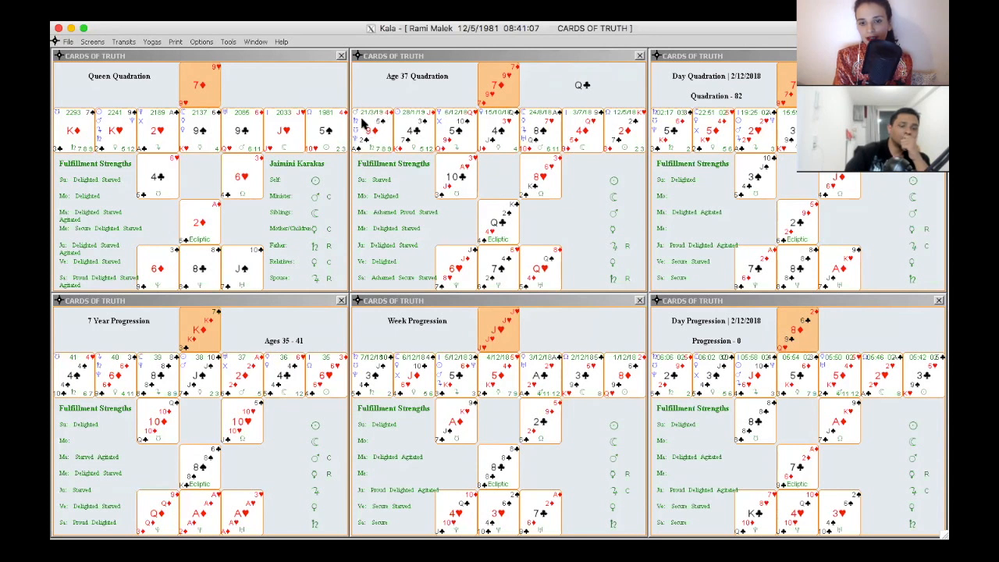
mouse_move(378, 133)
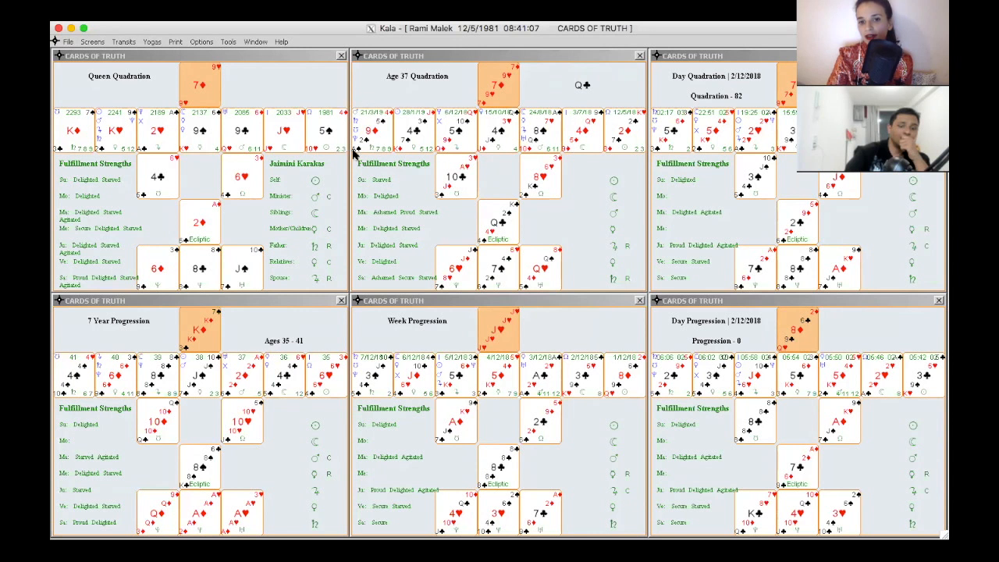
mouse_move(377, 148)
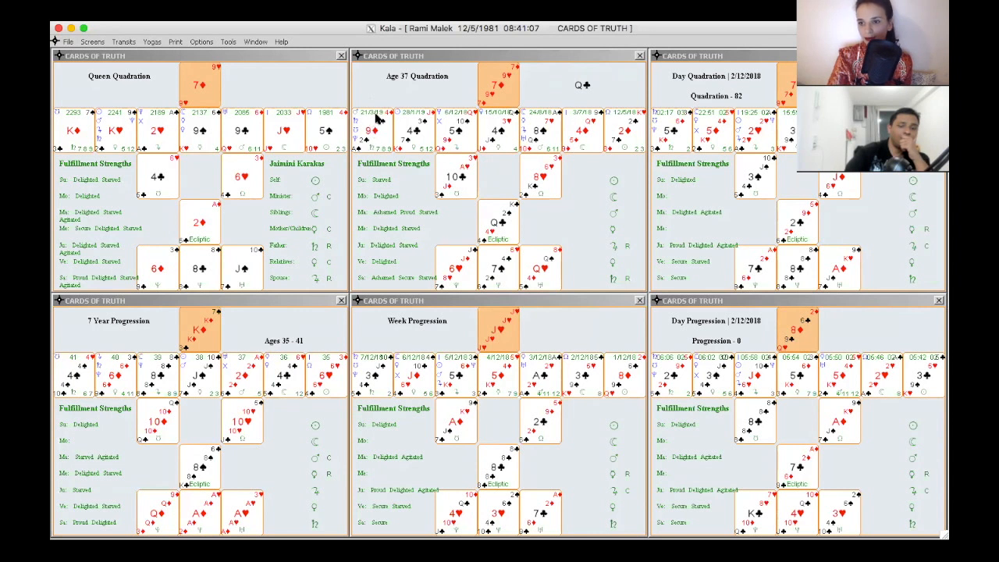
mouse_move(523, 263)
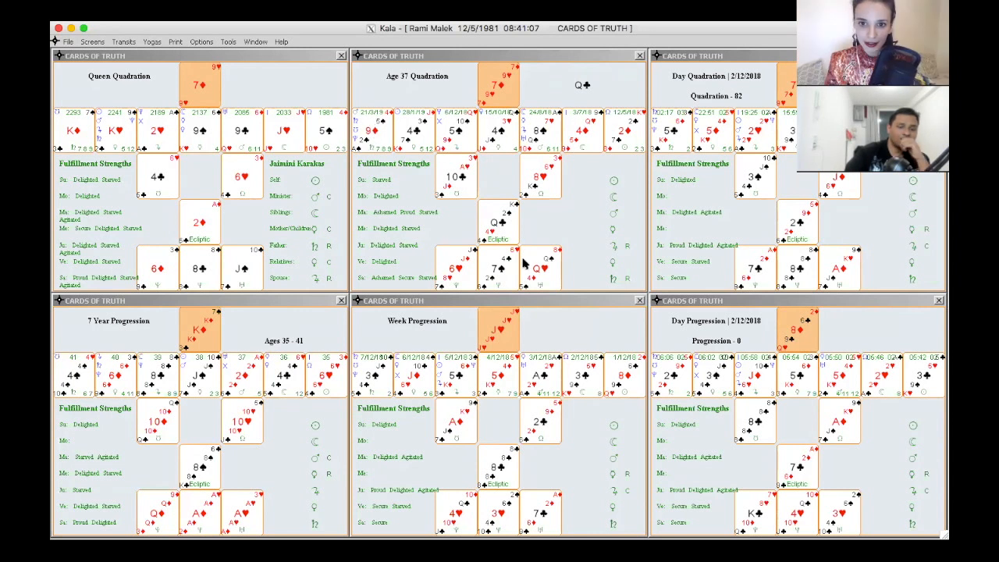
mouse_move(500, 284)
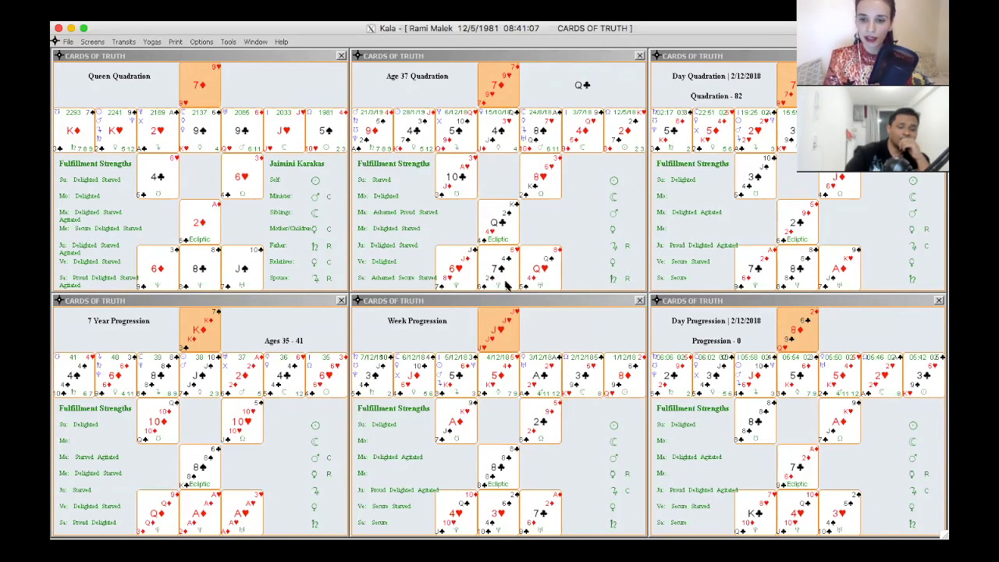
mouse_move(471, 137)
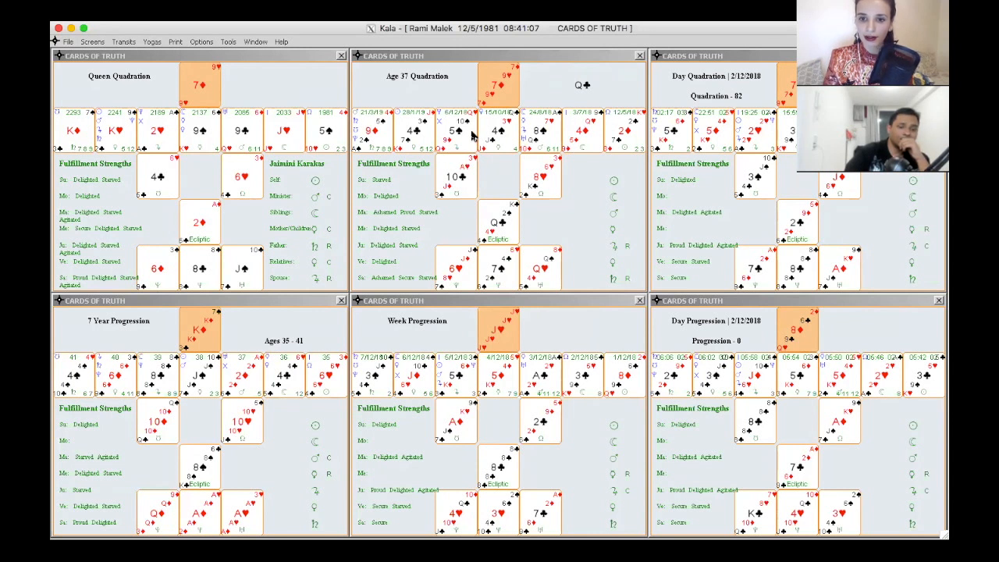
mouse_move(472, 138)
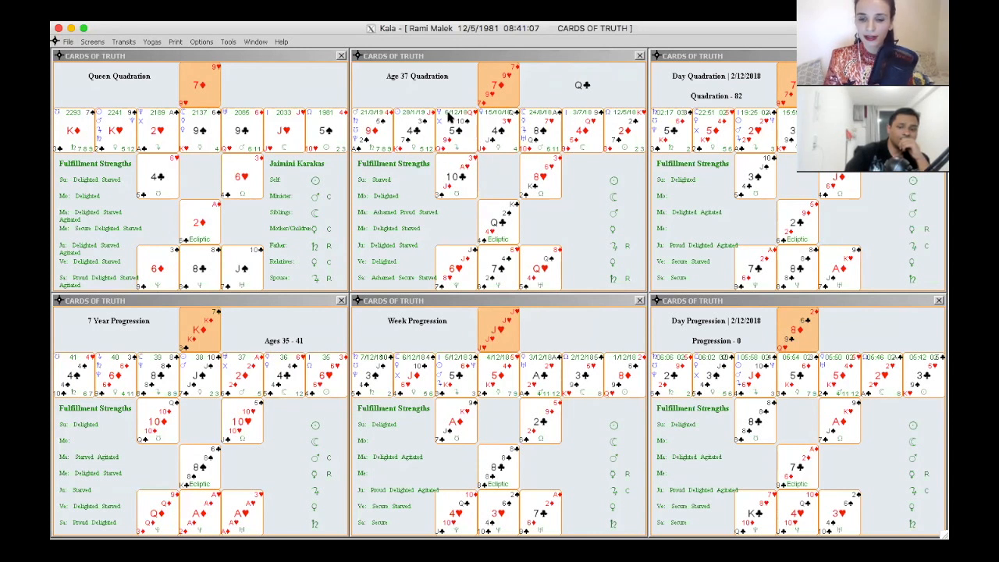